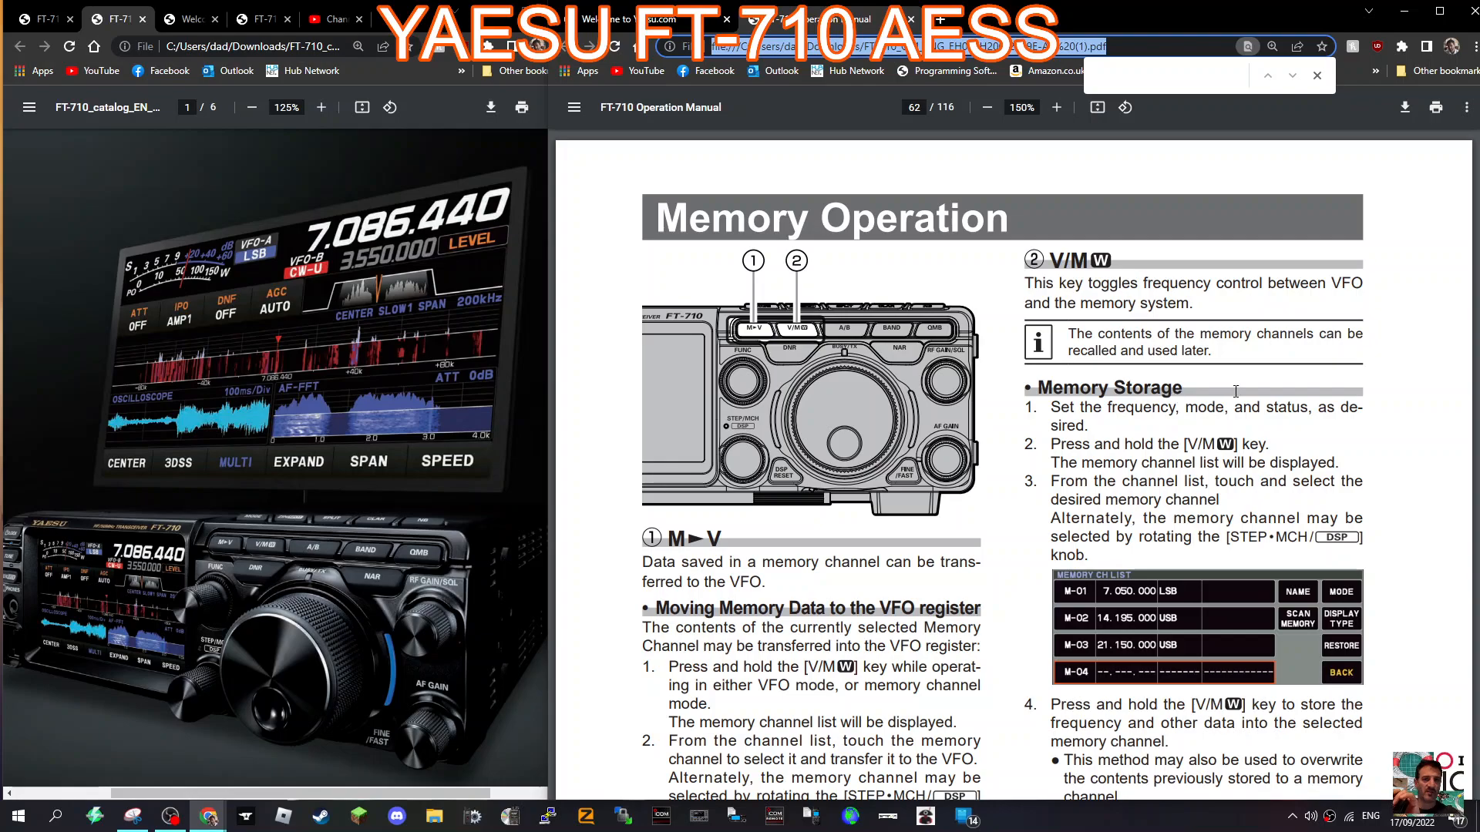
mouse_move(339, 512)
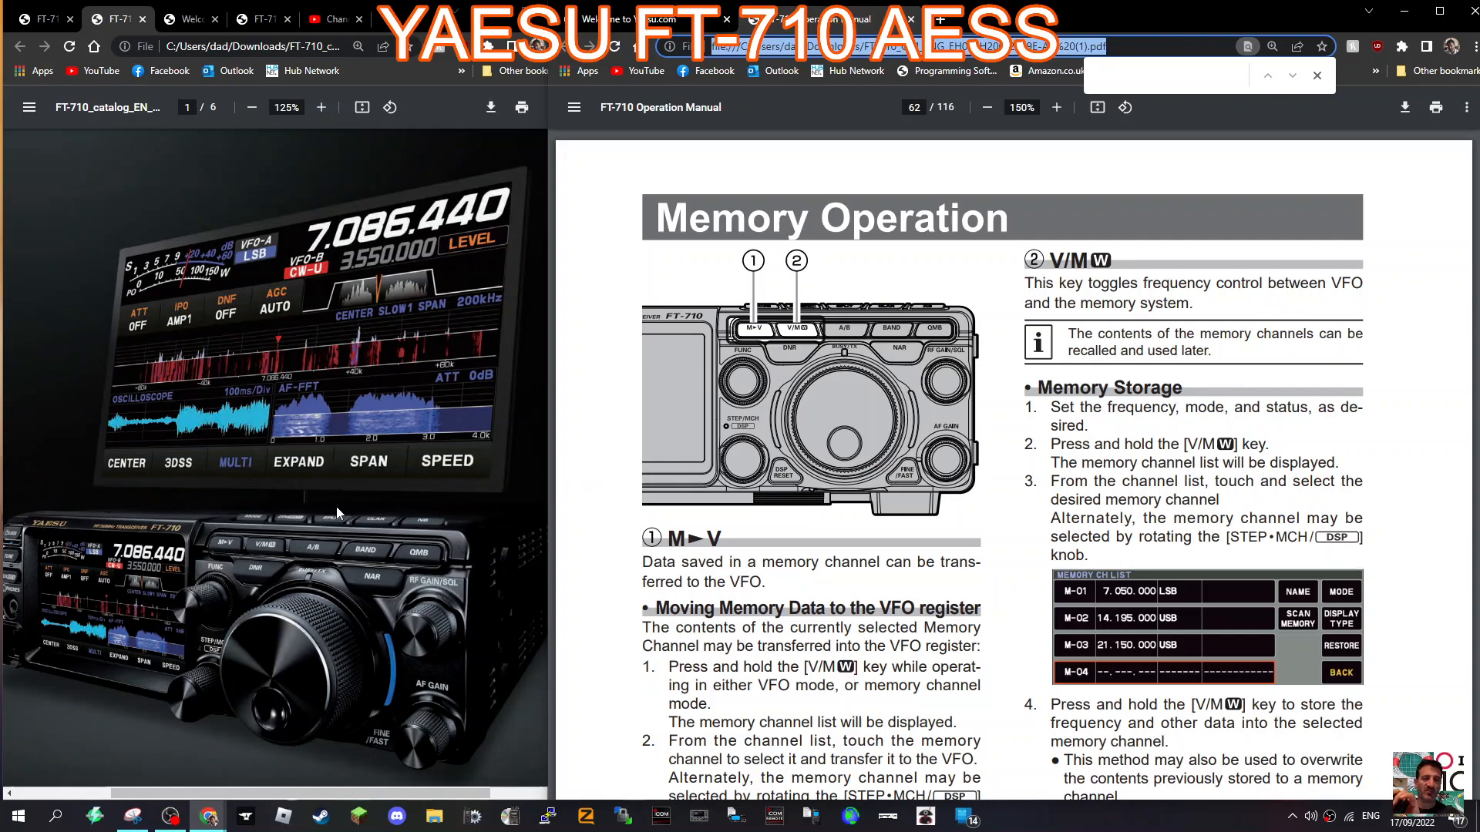
mouse_move(889, 339)
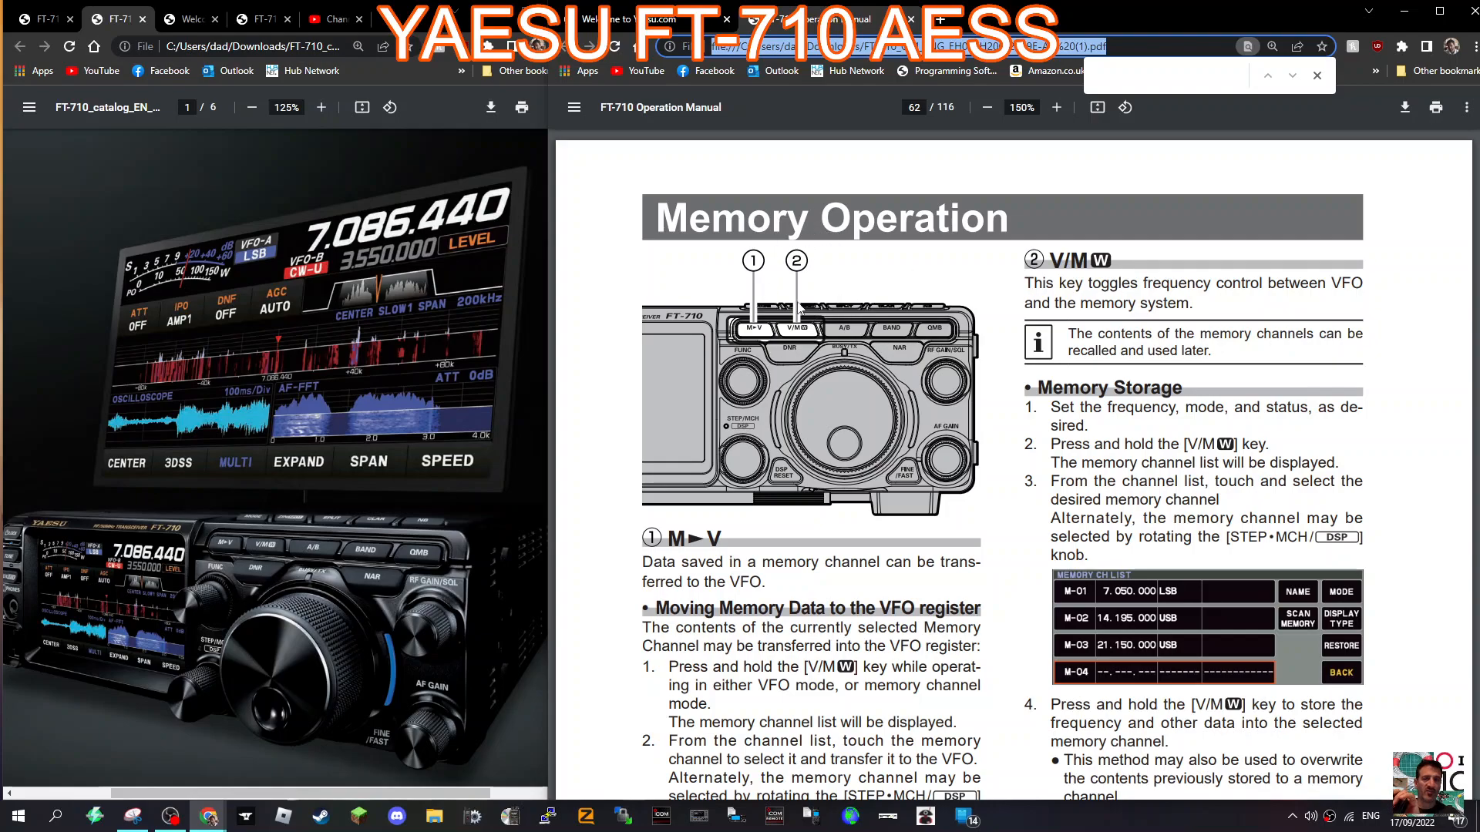
mouse_move(297, 524)
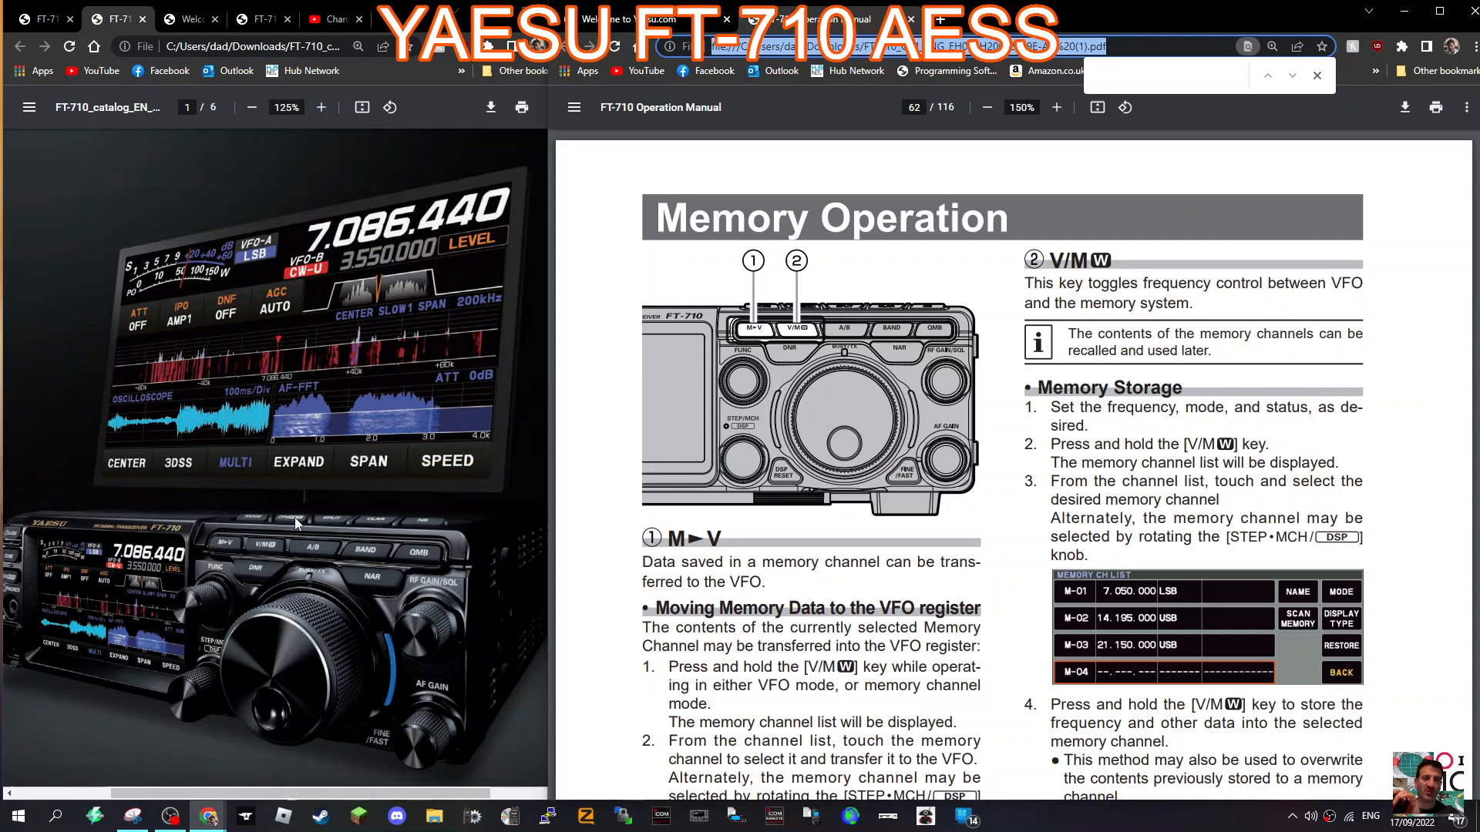
mouse_move(709, 553)
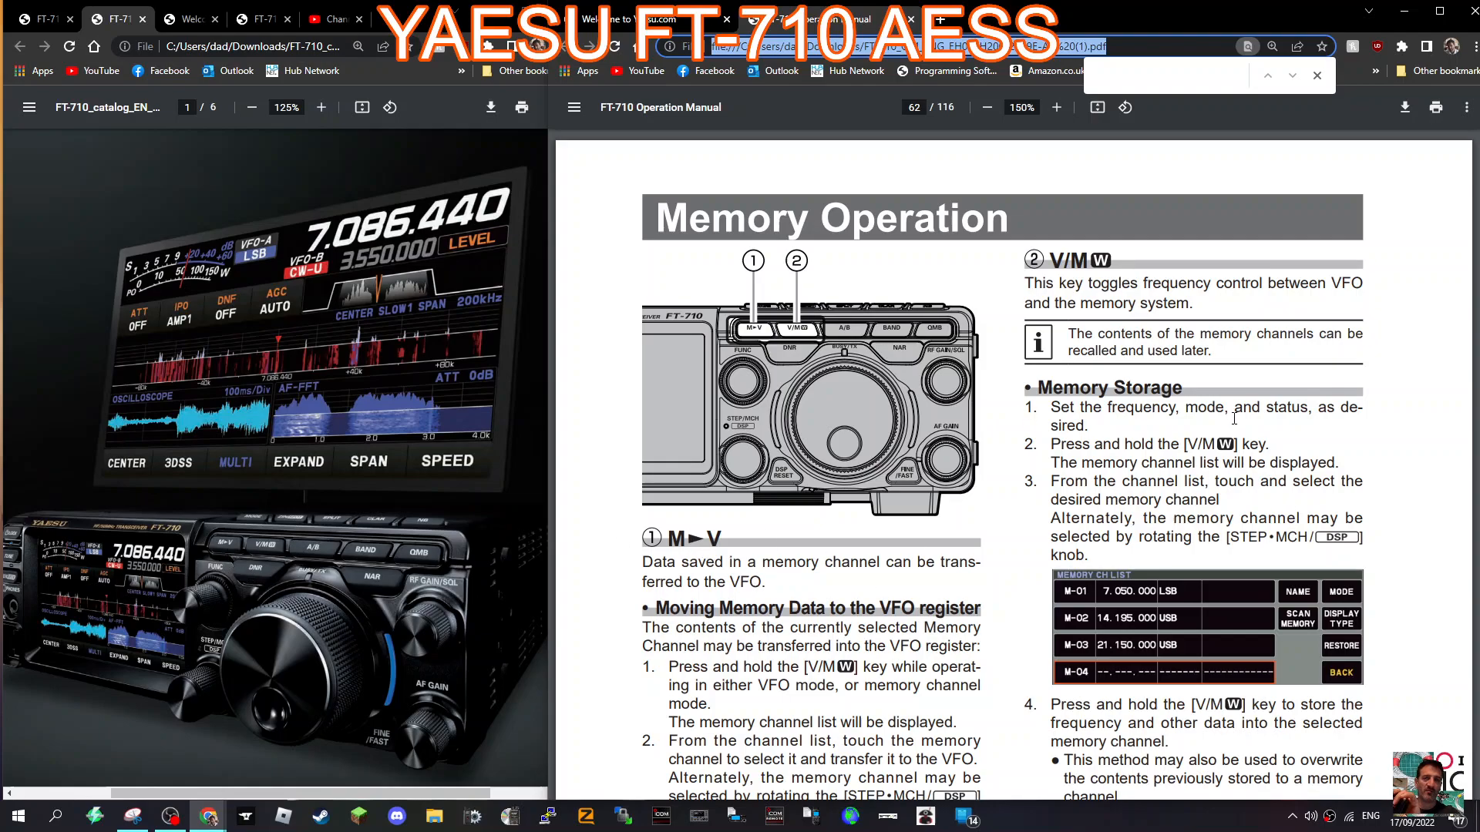
scroll("down", 3)
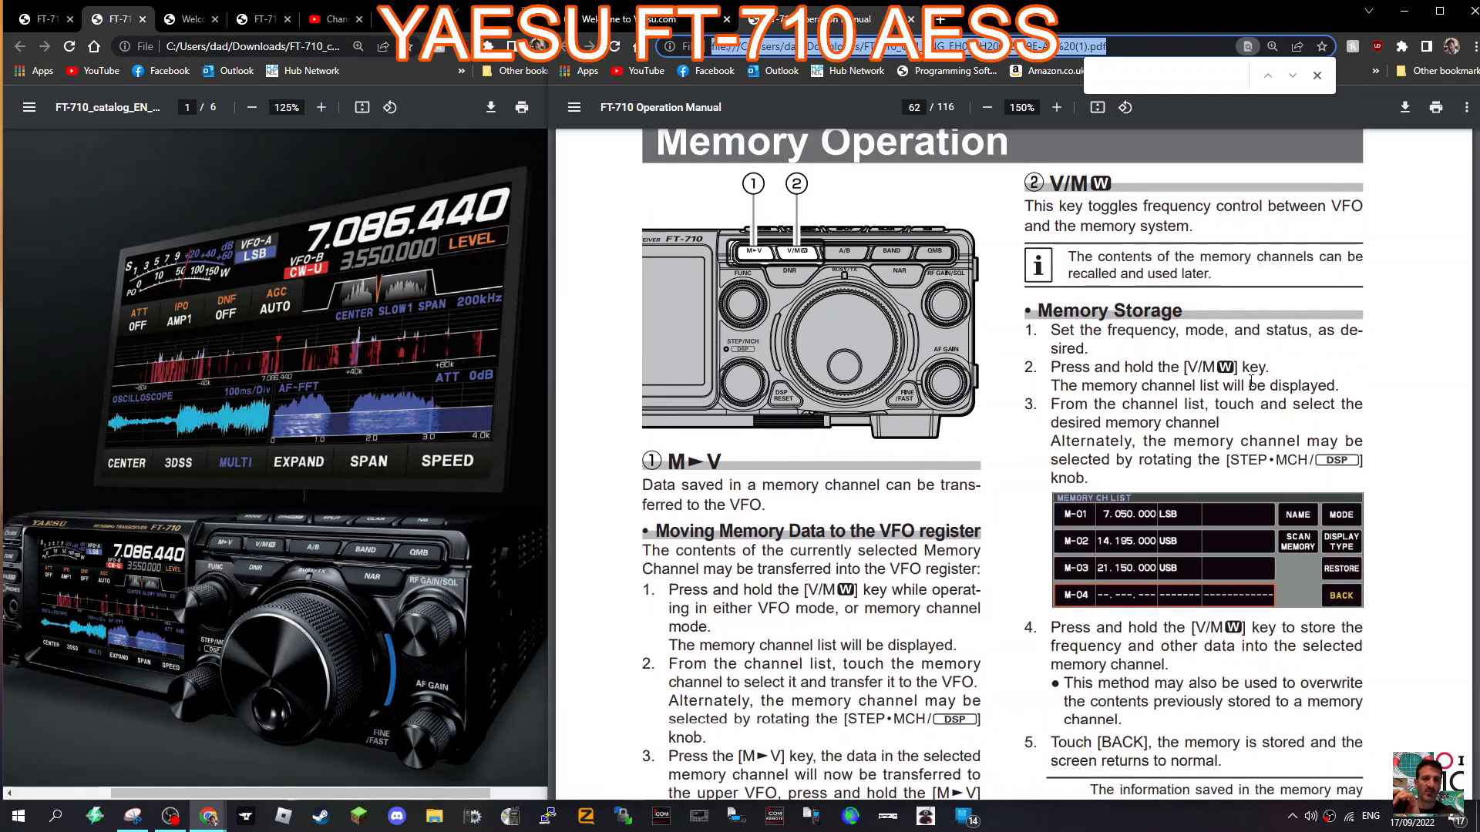
scroll("down", 3)
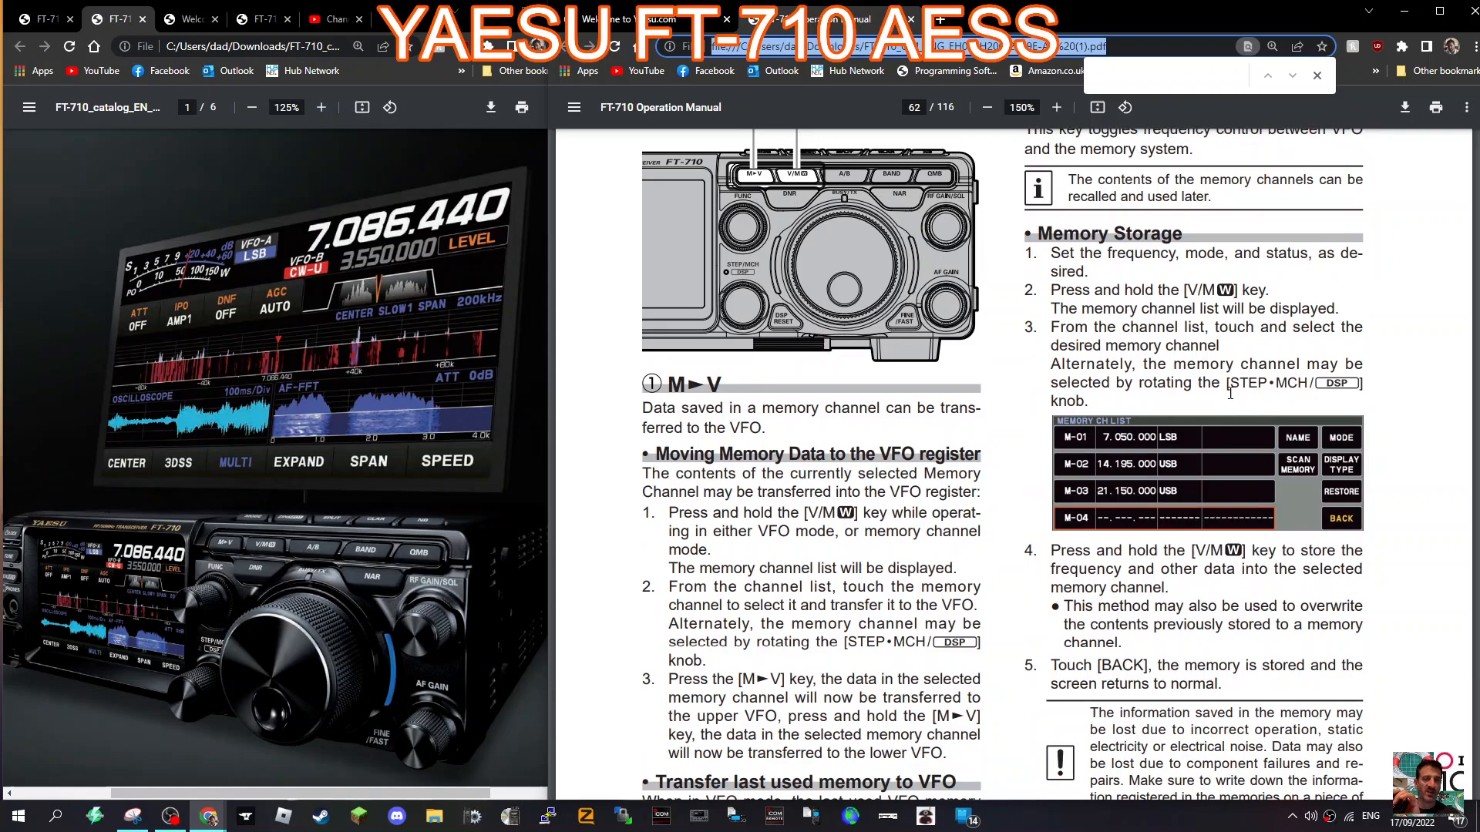
mouse_move(1292, 430)
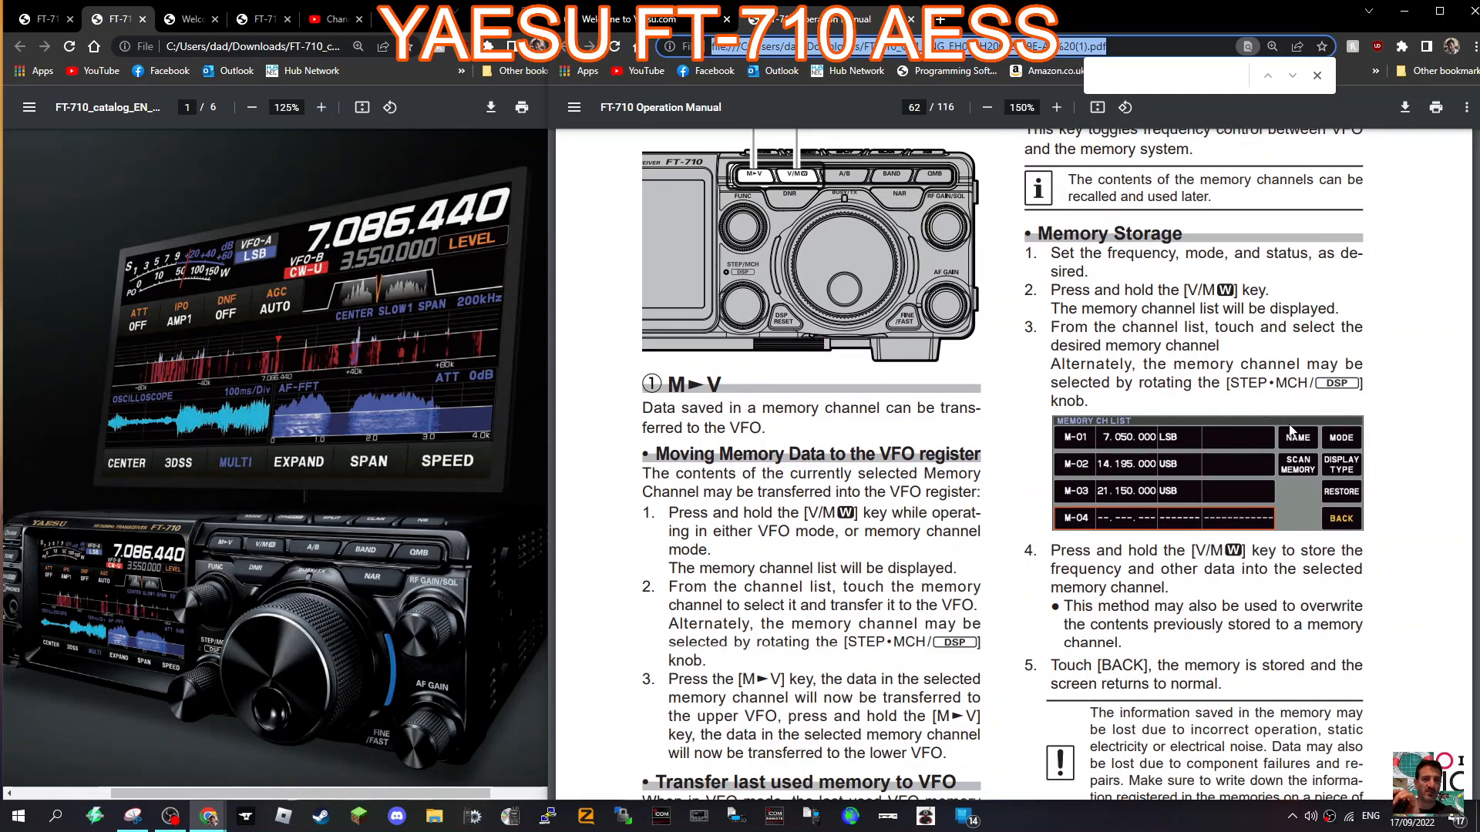
scroll("down", 3)
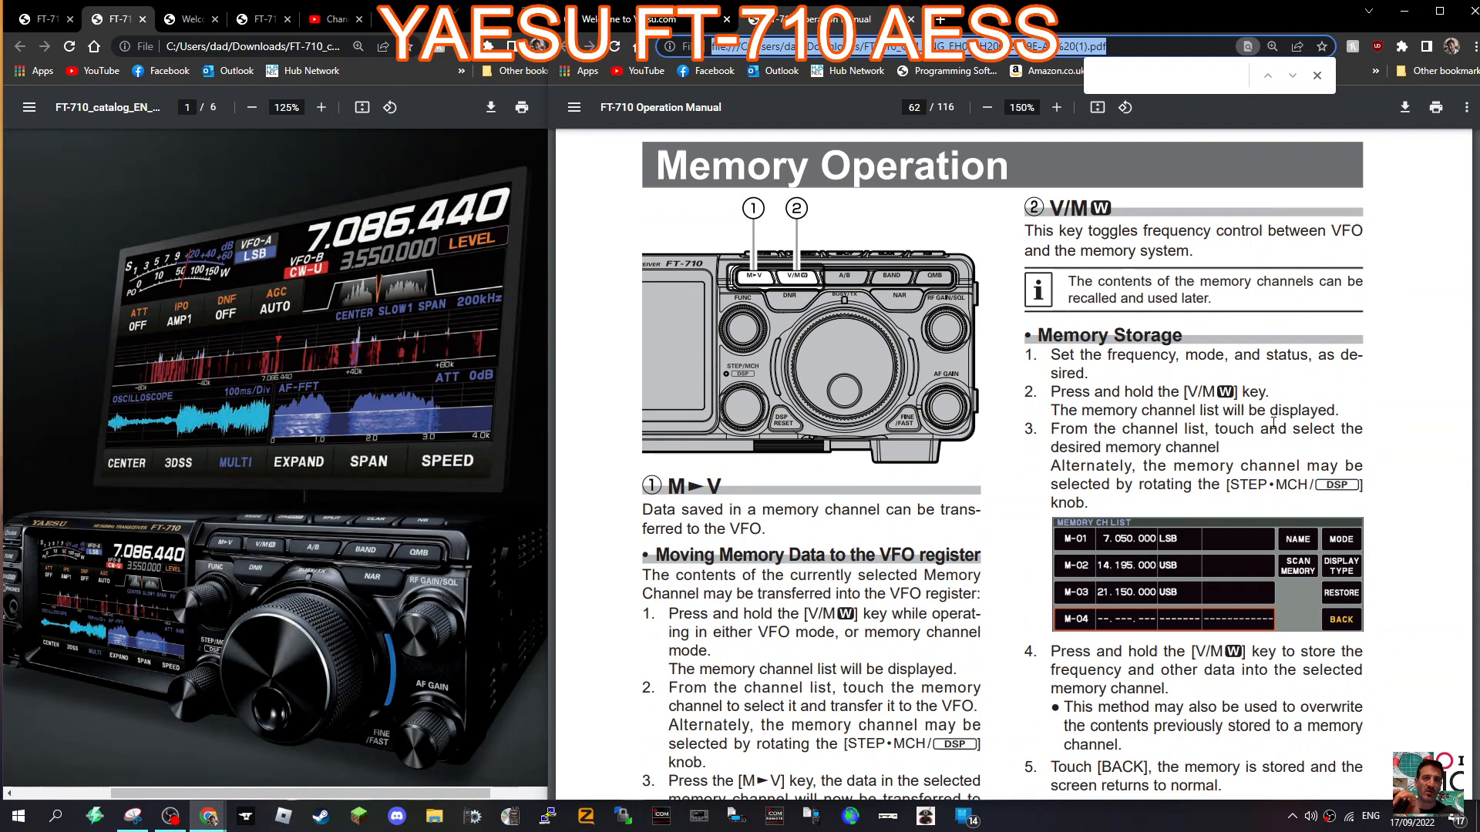
scroll("down", 3)
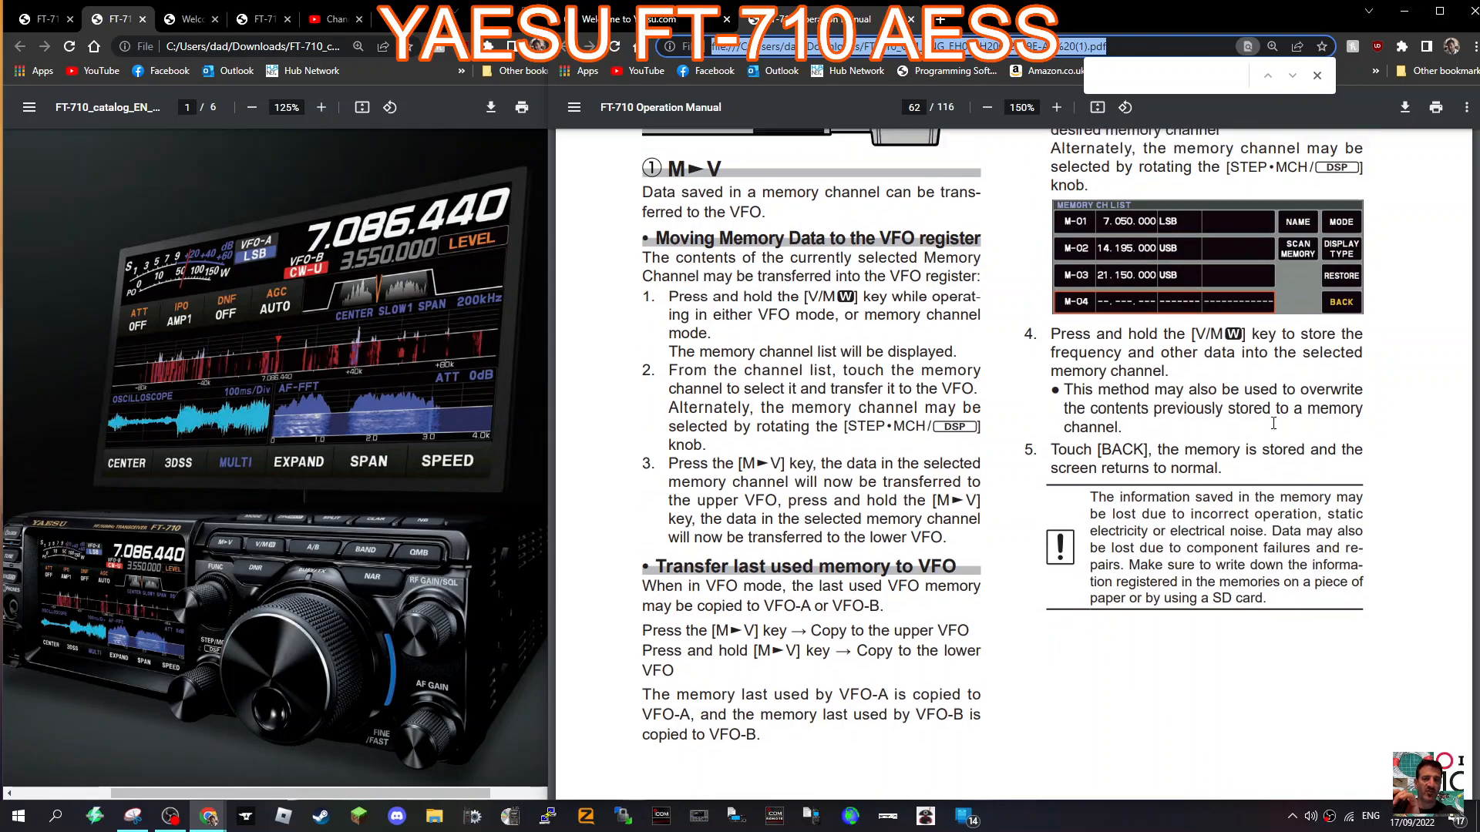
scroll("down", 3)
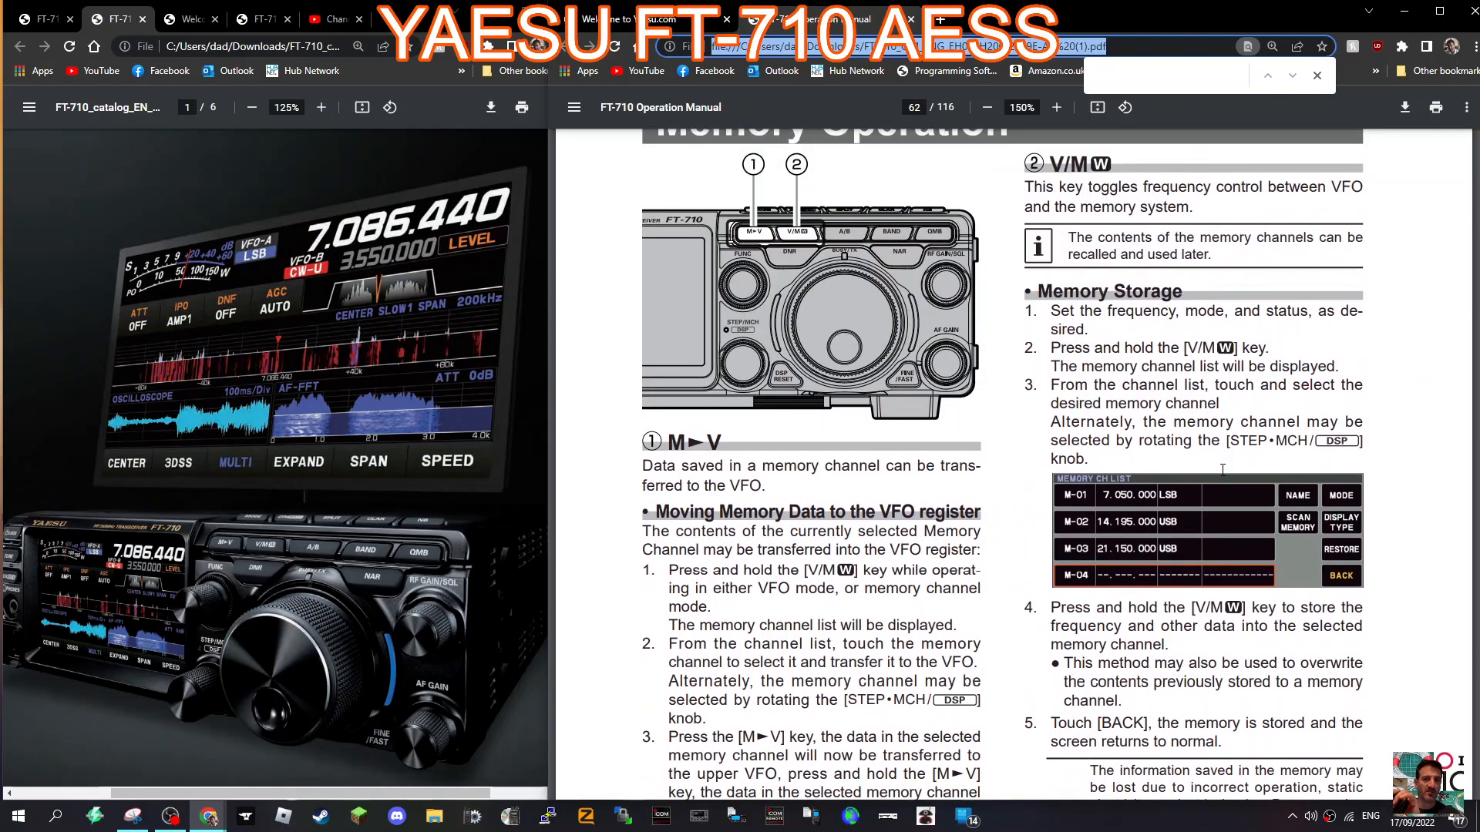
scroll("down", 3)
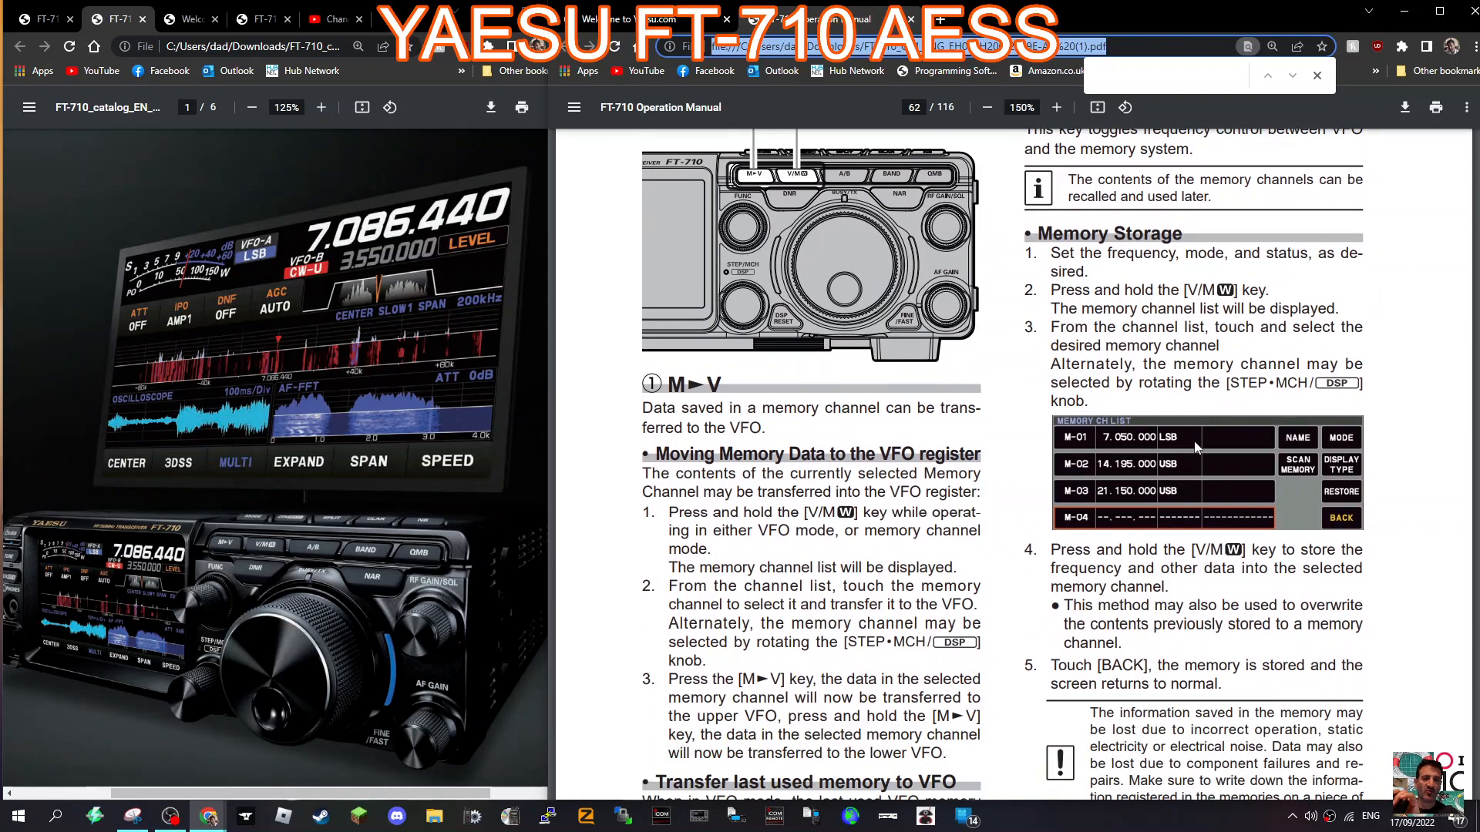
mouse_move(1205, 453)
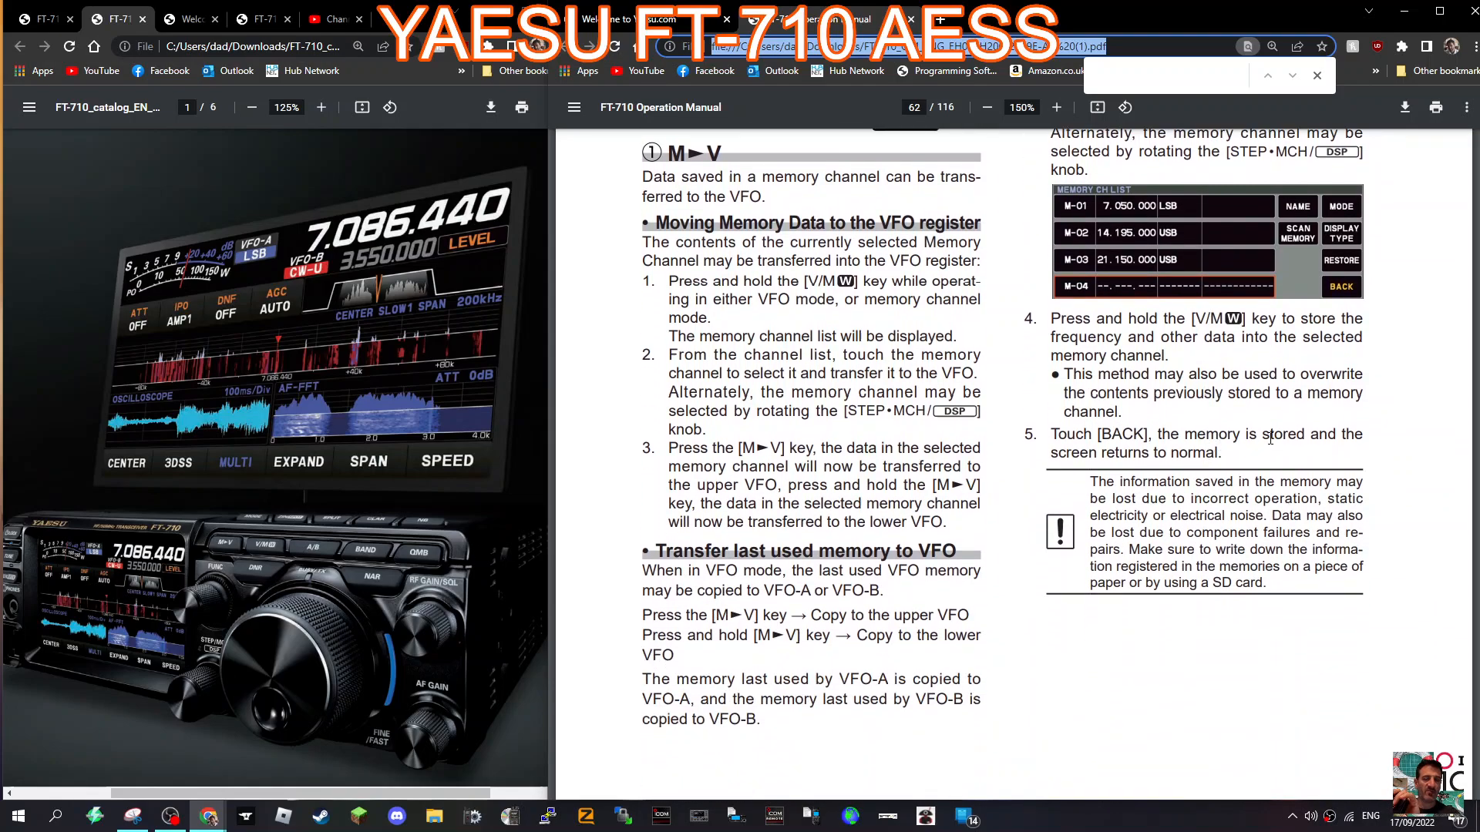
scroll("down", 3)
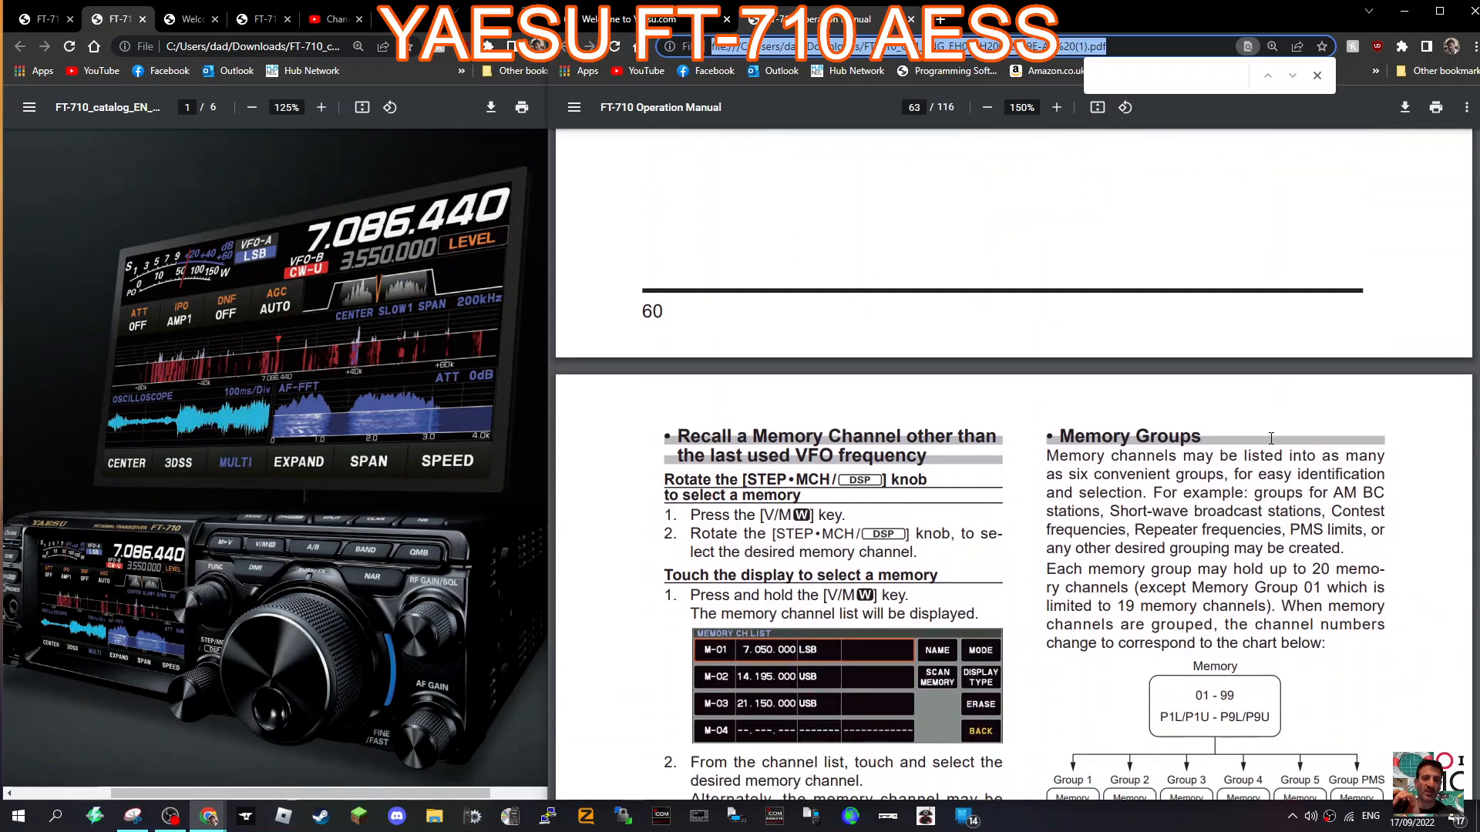
scroll("down", 3)
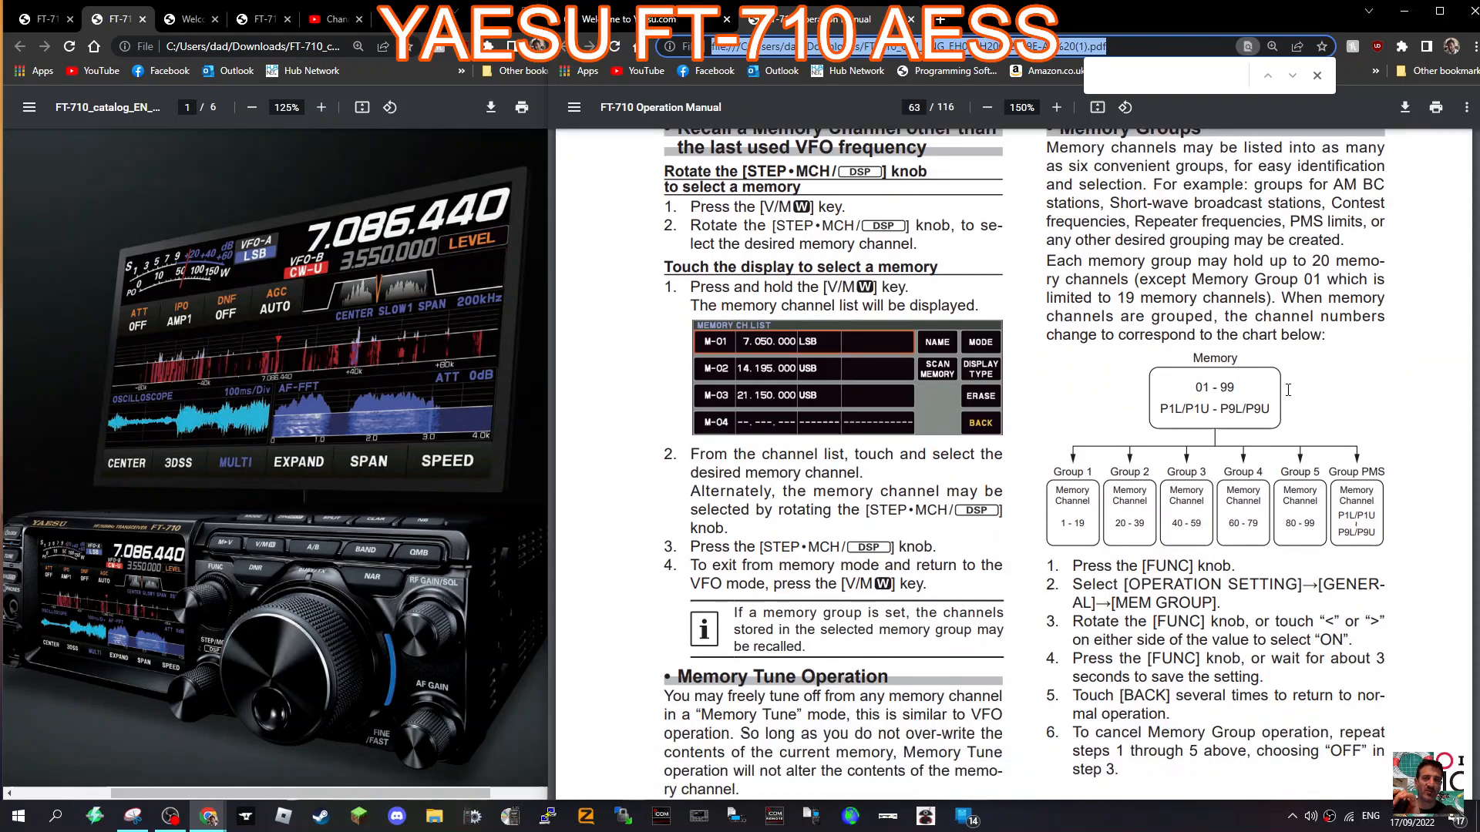
scroll("down", 3)
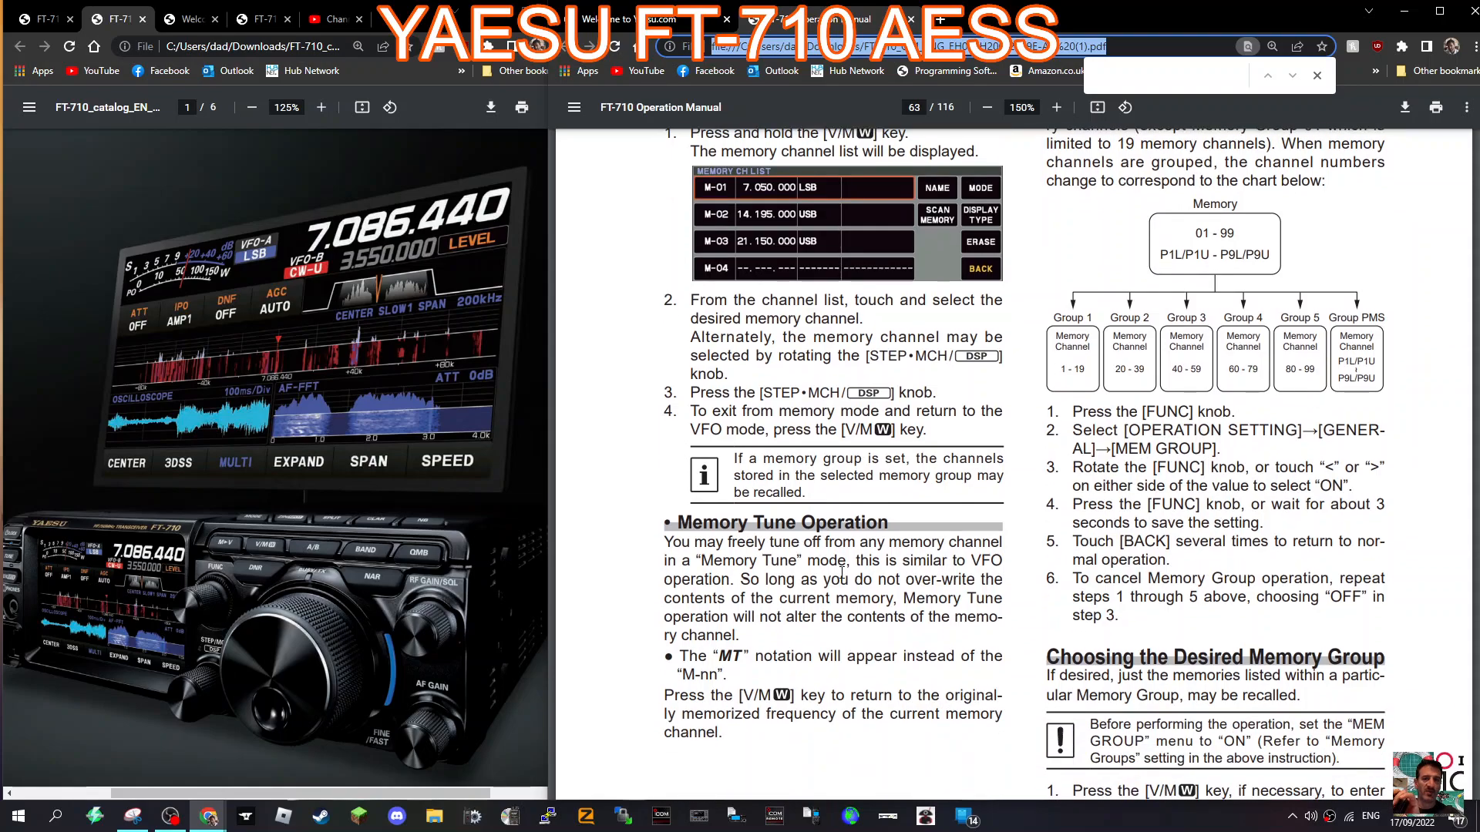
scroll("down", 3)
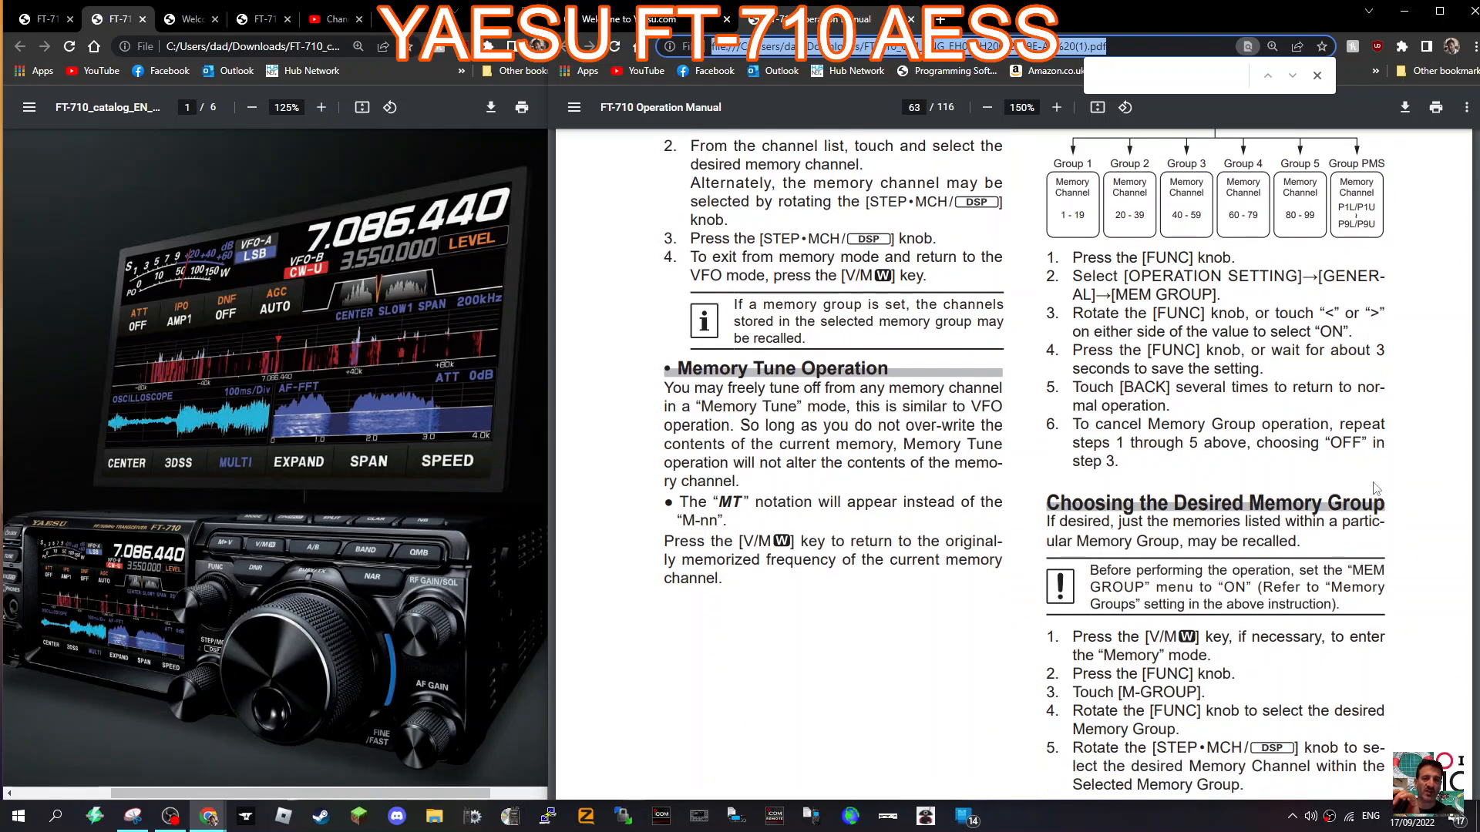
scroll("down", 3)
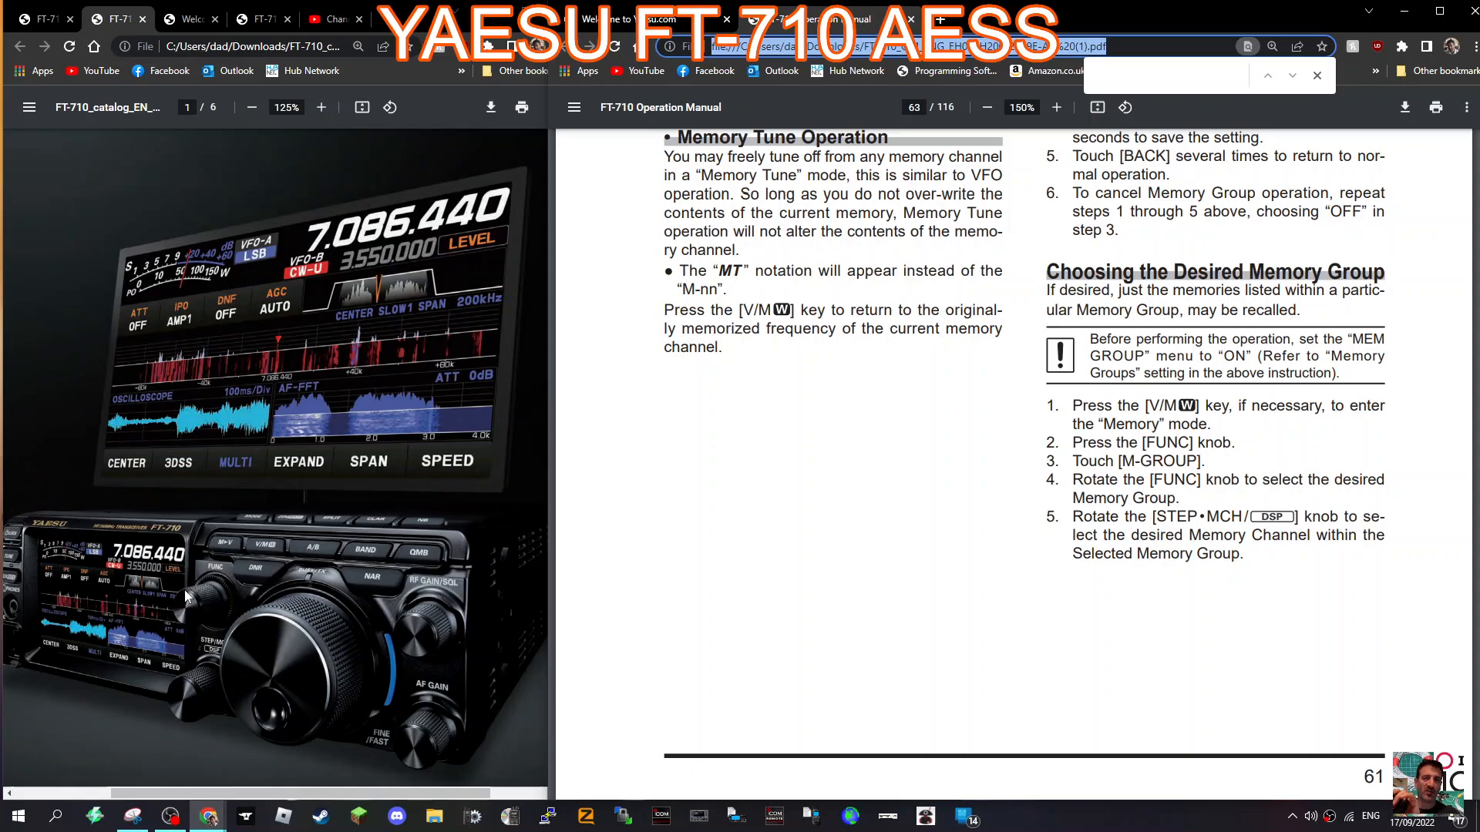
mouse_move(263, 538)
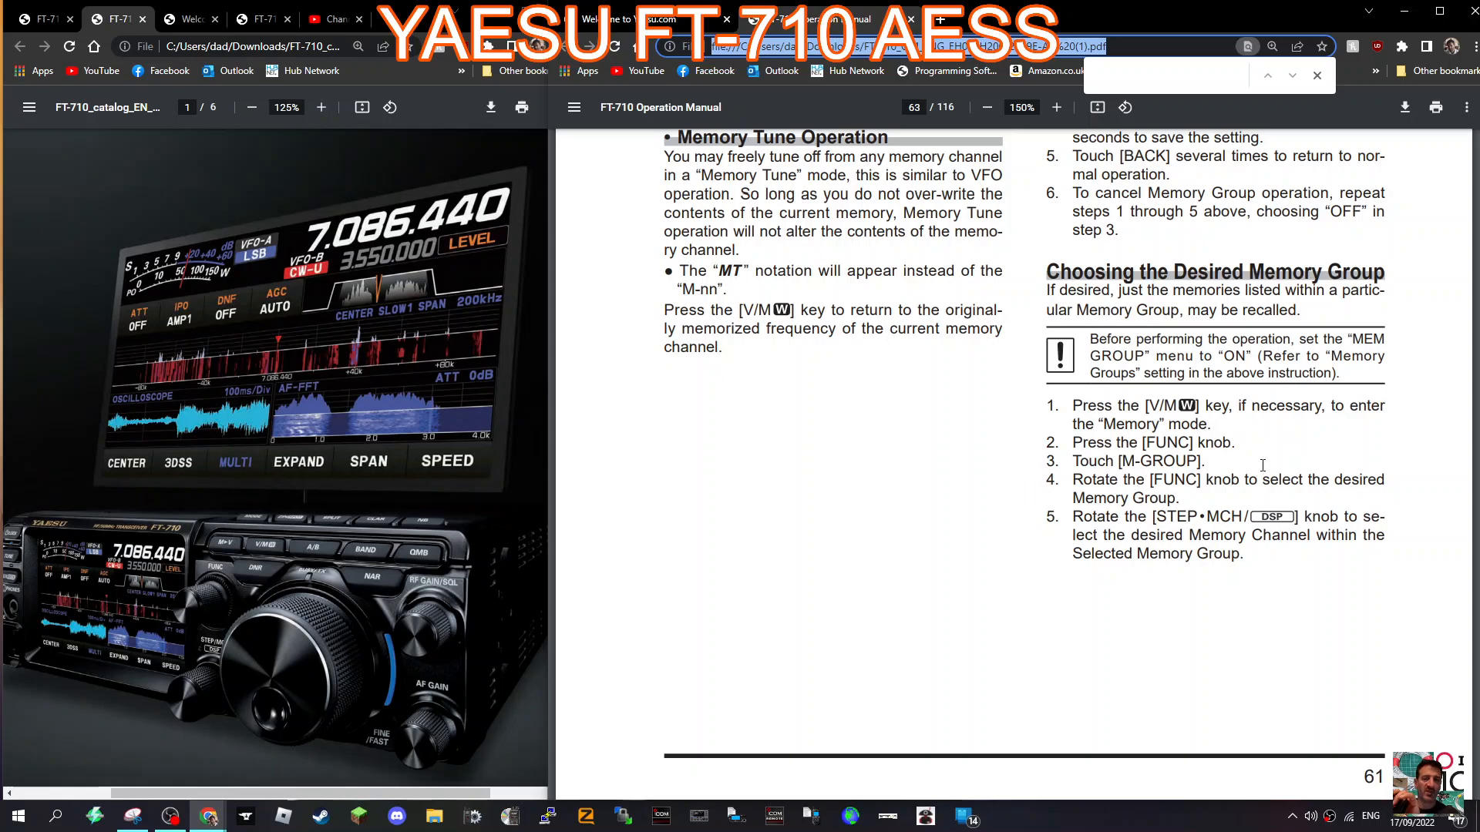
scroll("down", 3)
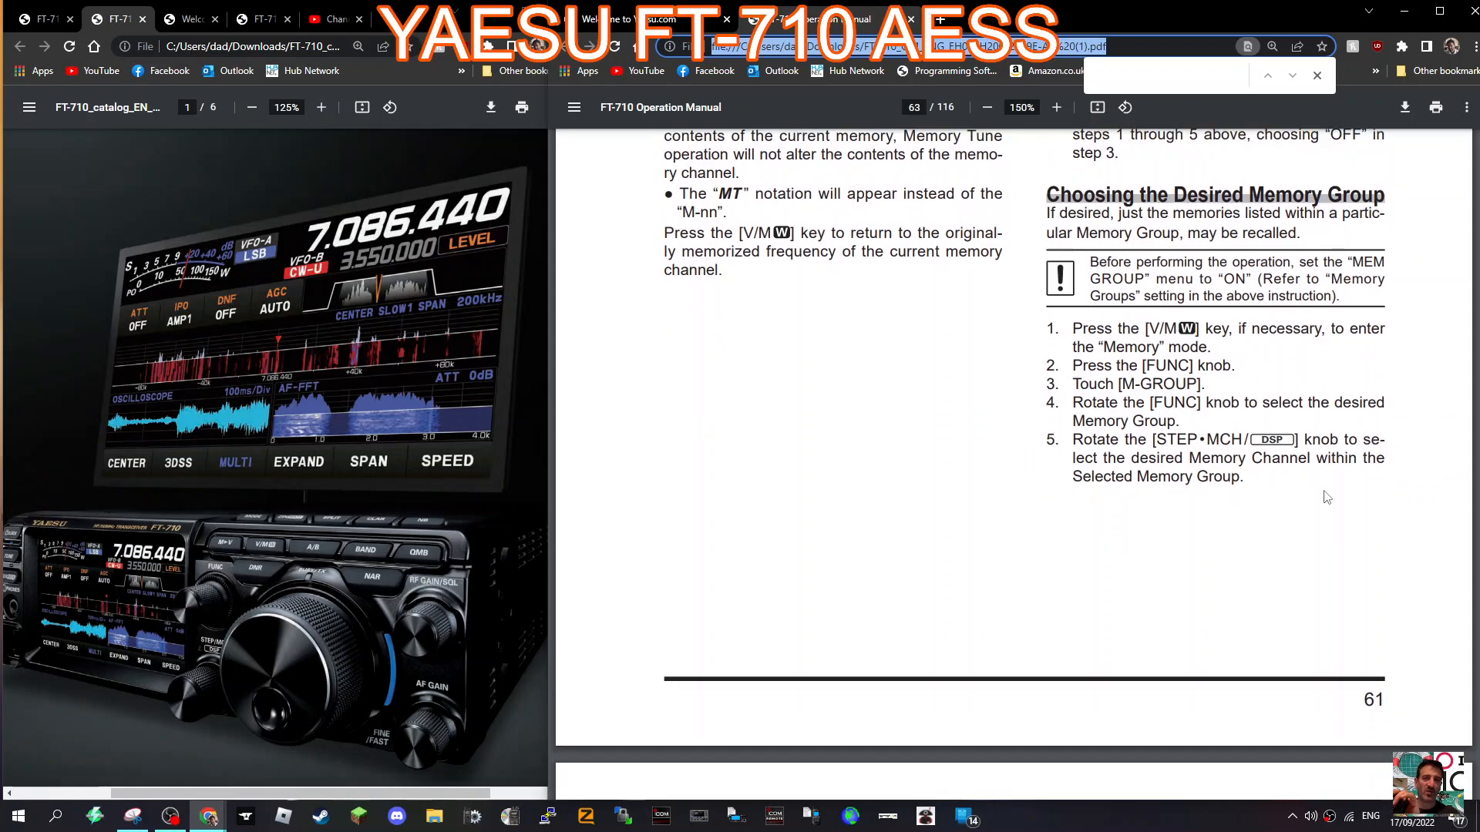
scroll("down", 3)
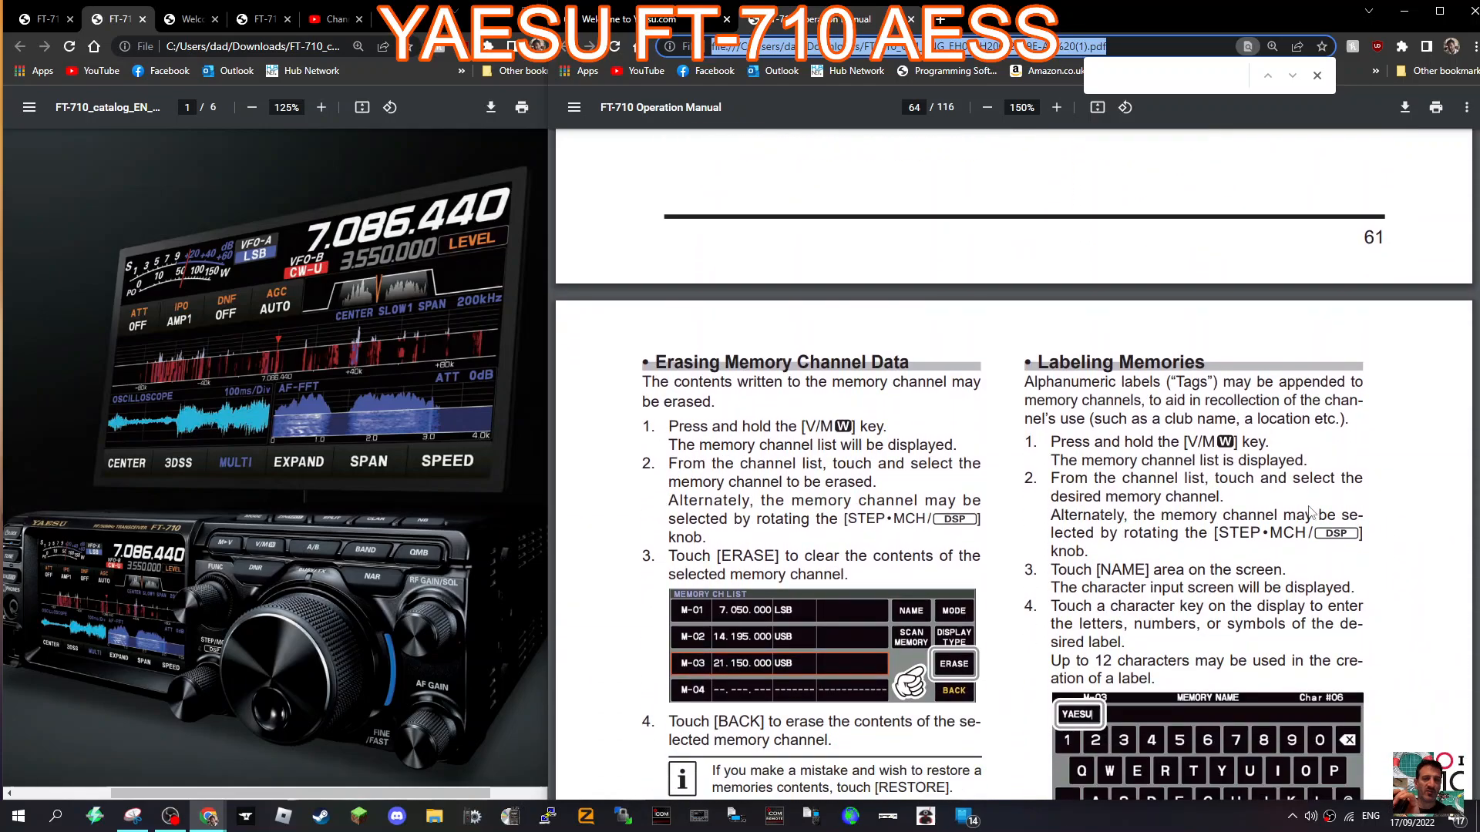
scroll("down", 3)
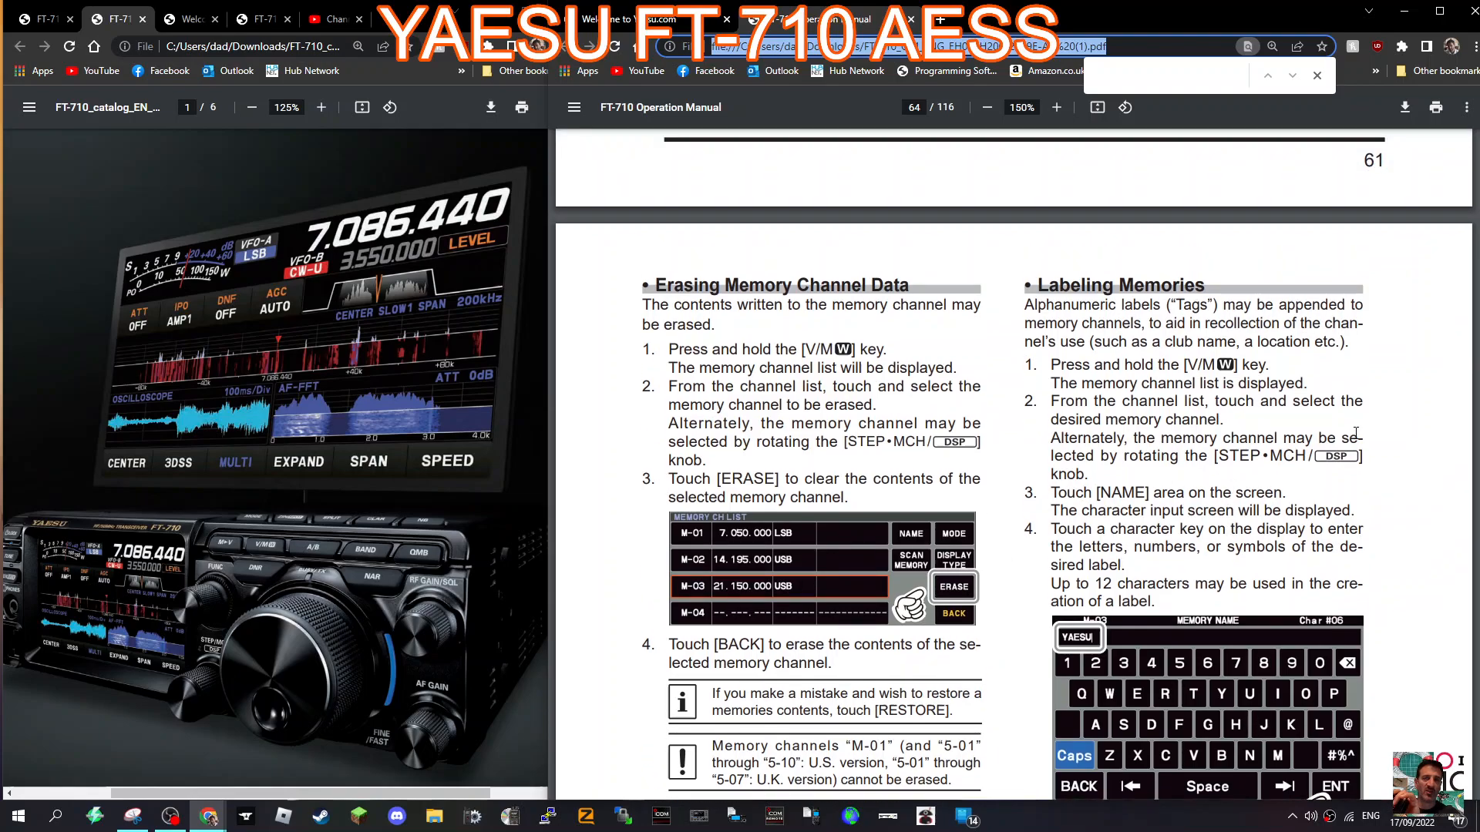
scroll("down", 3)
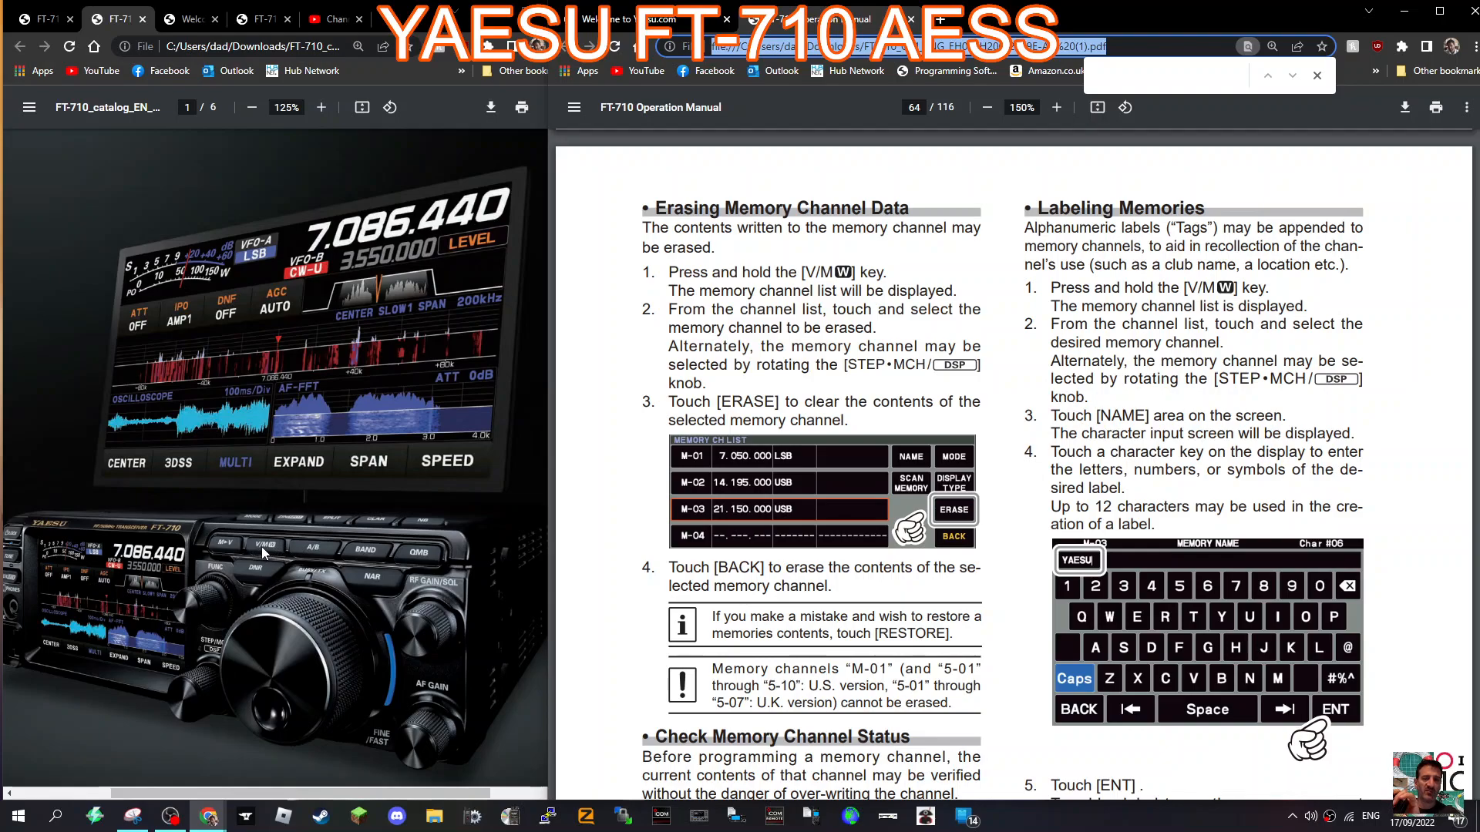
mouse_move(265, 554)
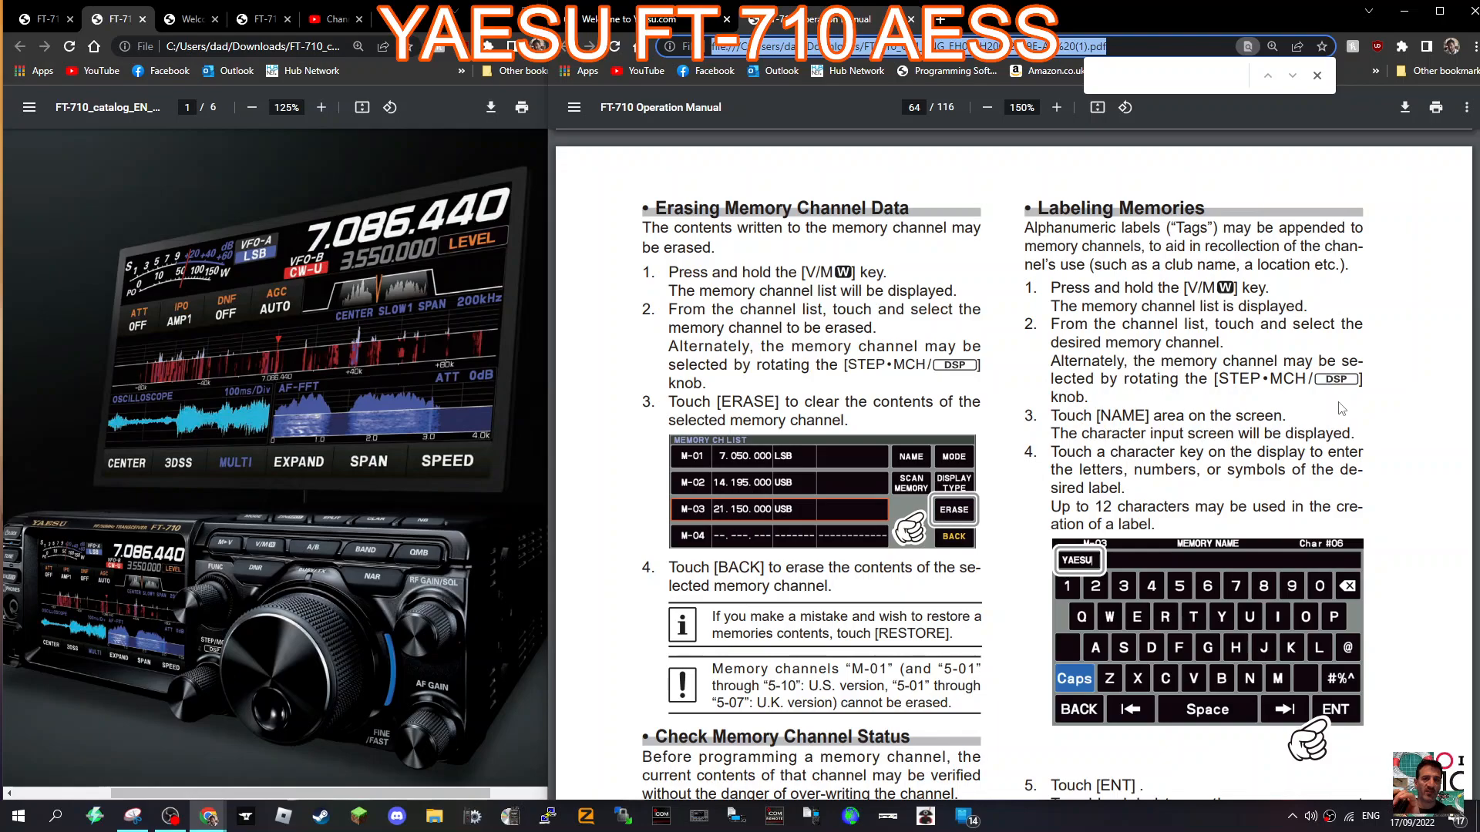
scroll("down", 3)
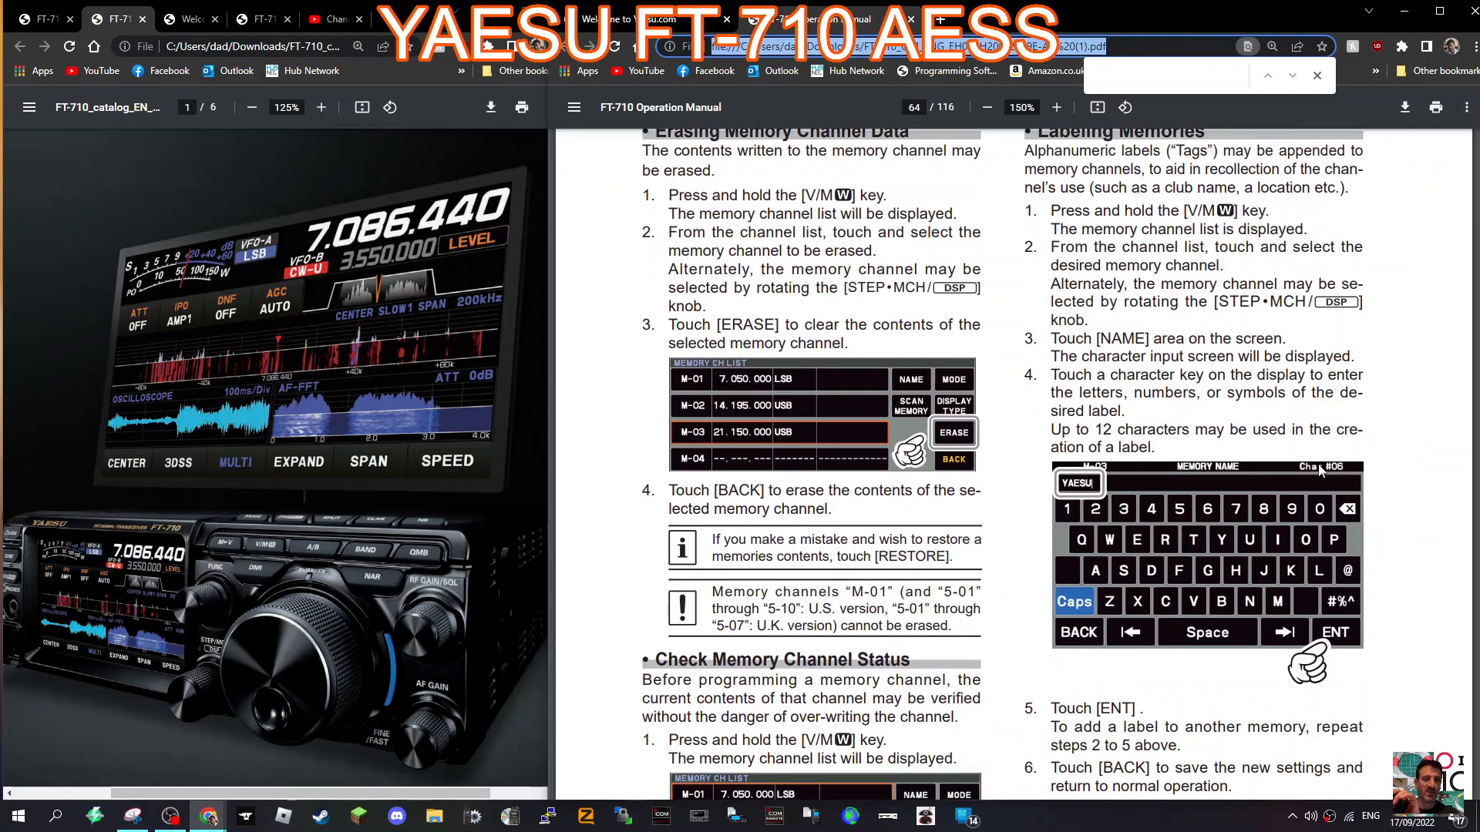
scroll("down", 3)
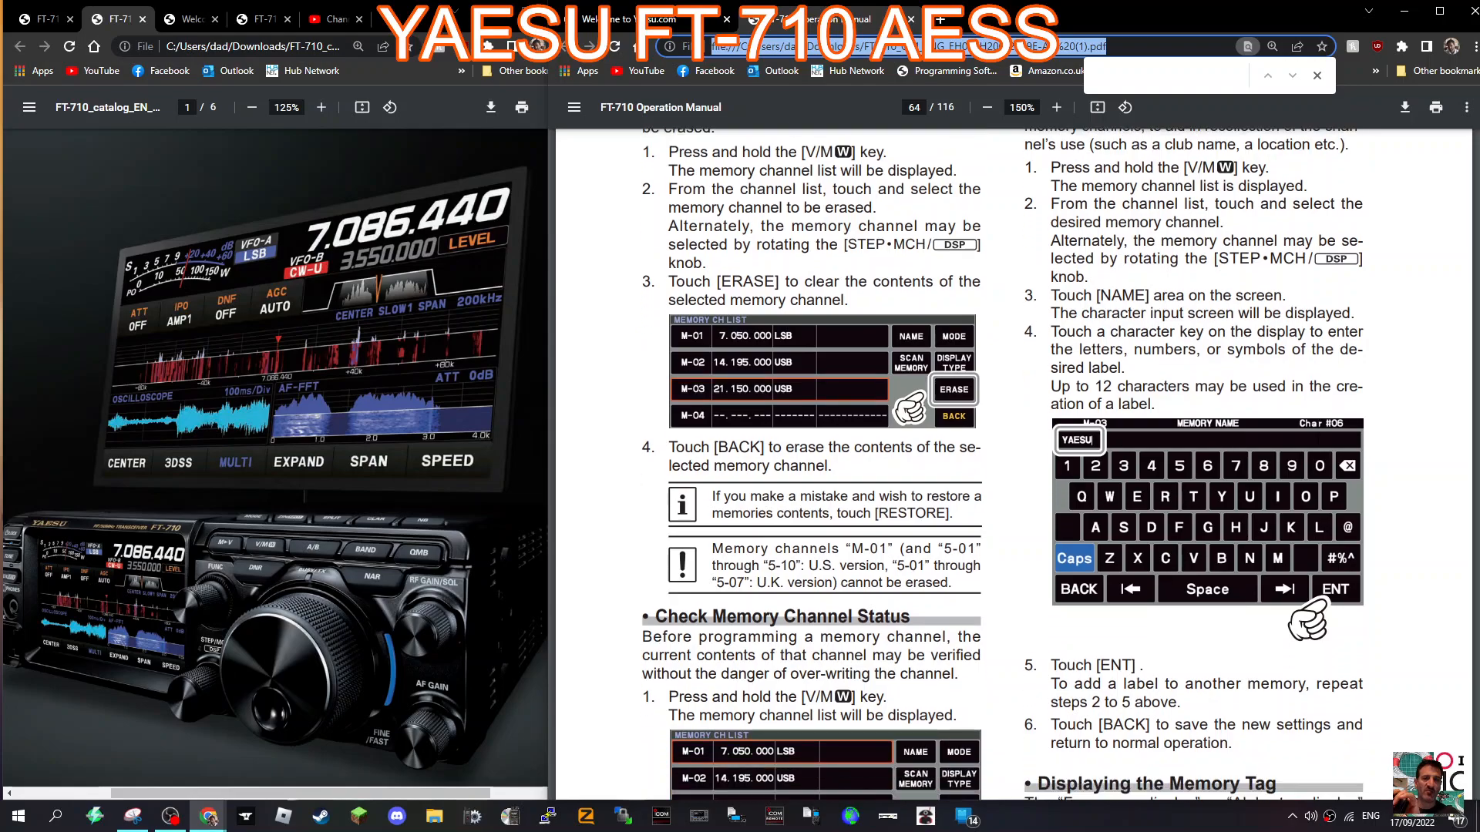
scroll("down", 3)
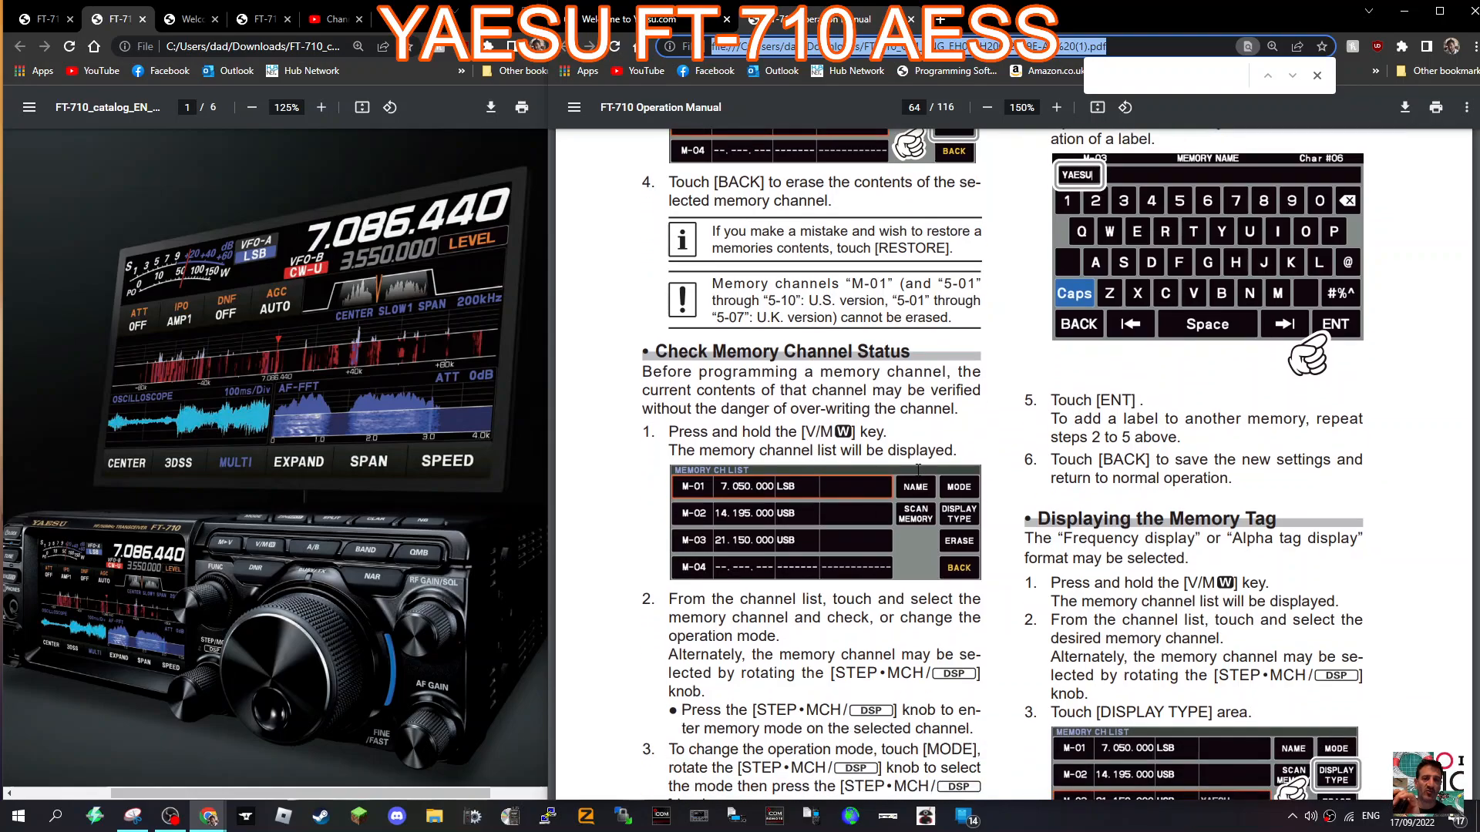
scroll("down", 3)
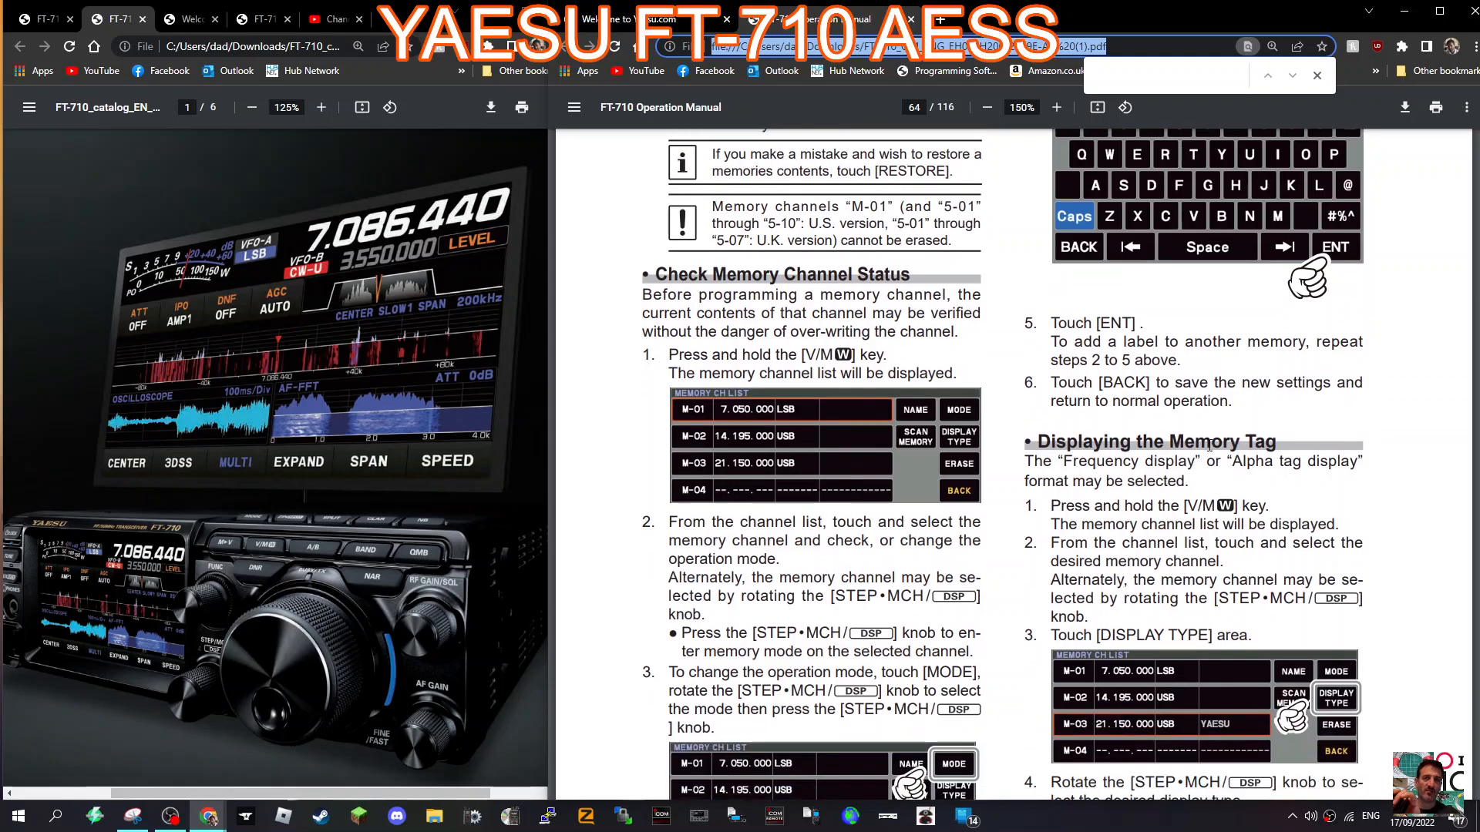
scroll("down", 3)
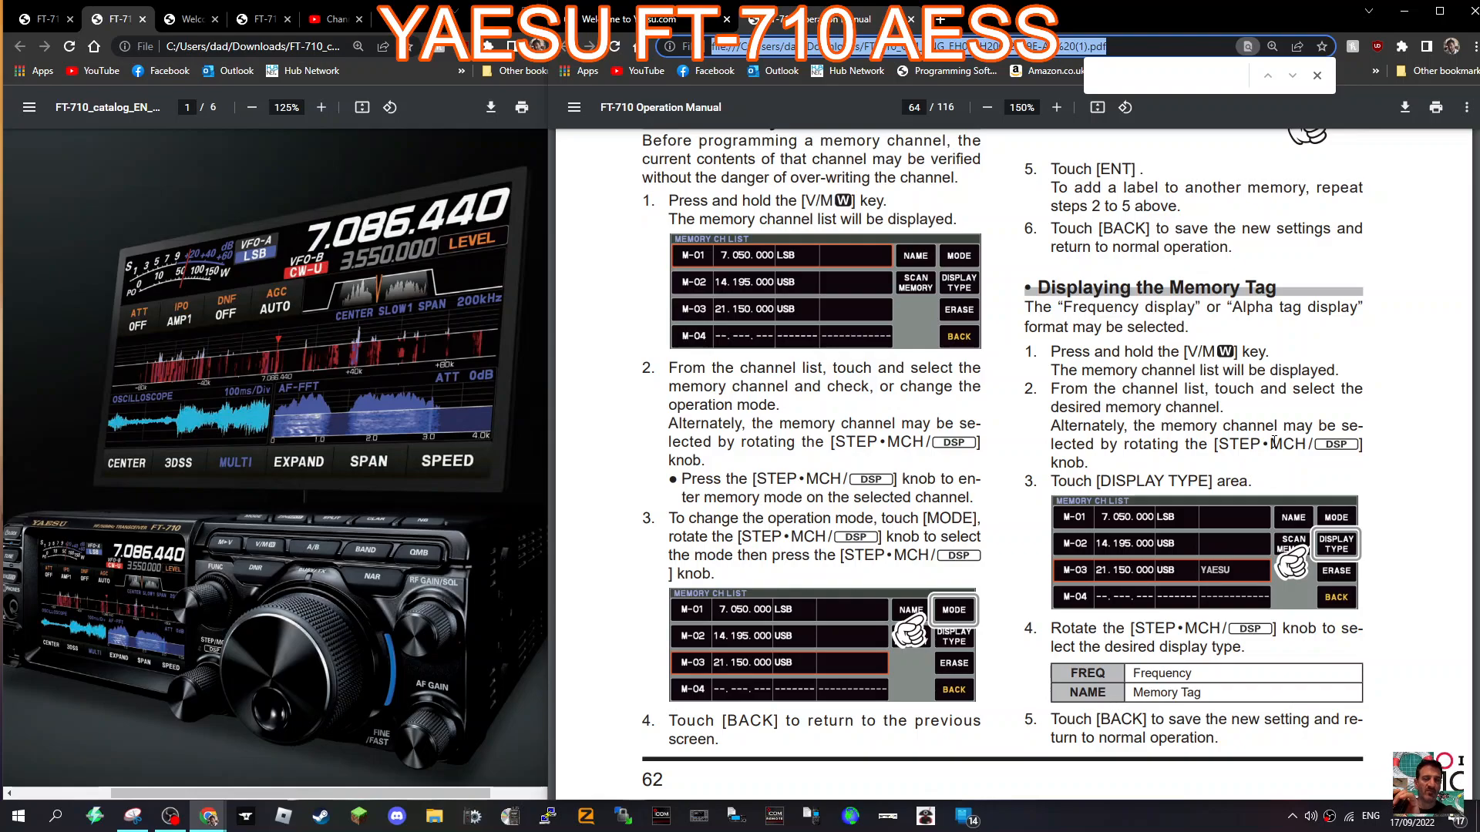
scroll("down", 3)
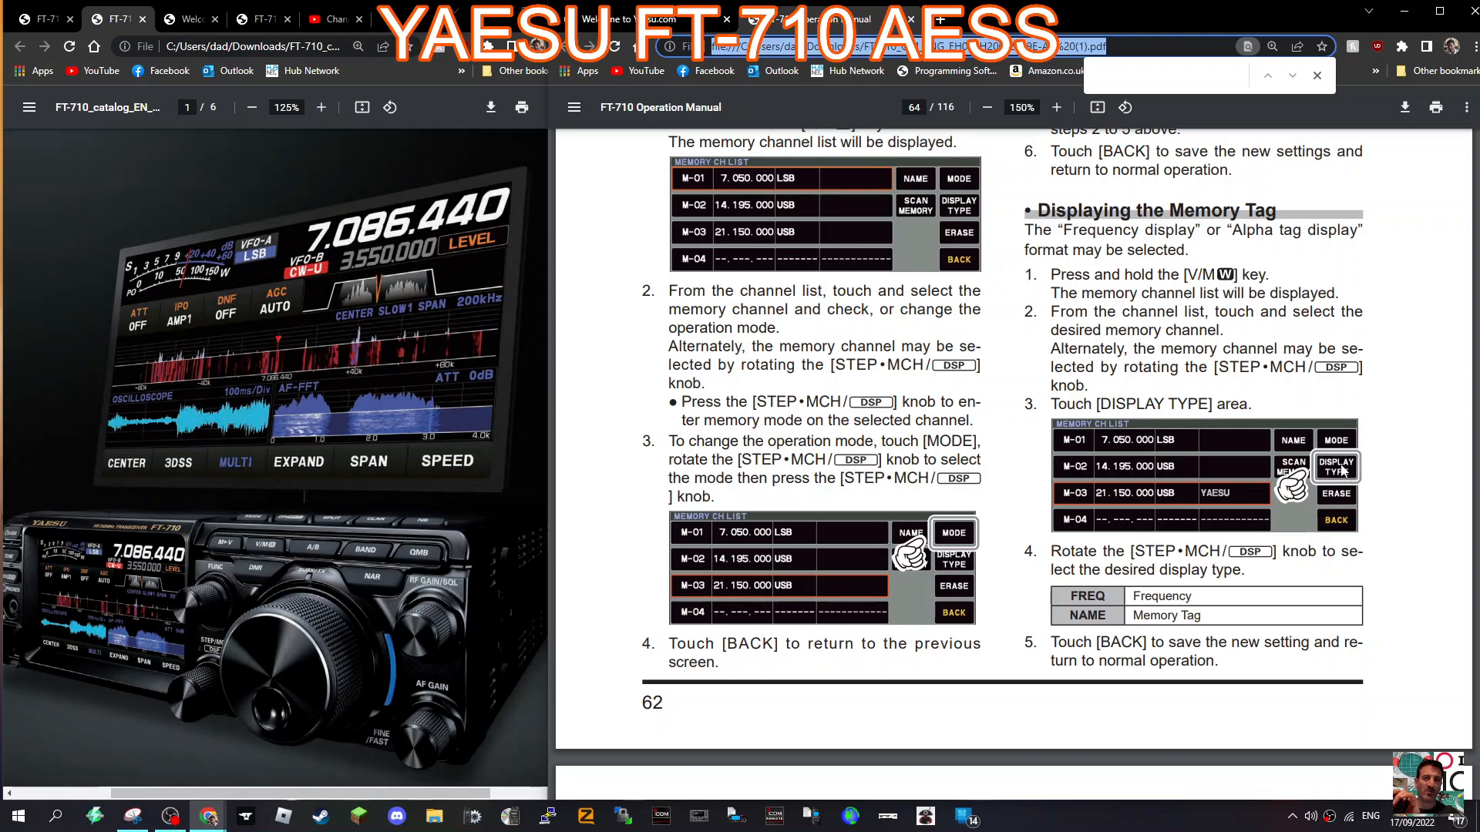
scroll("down", 3)
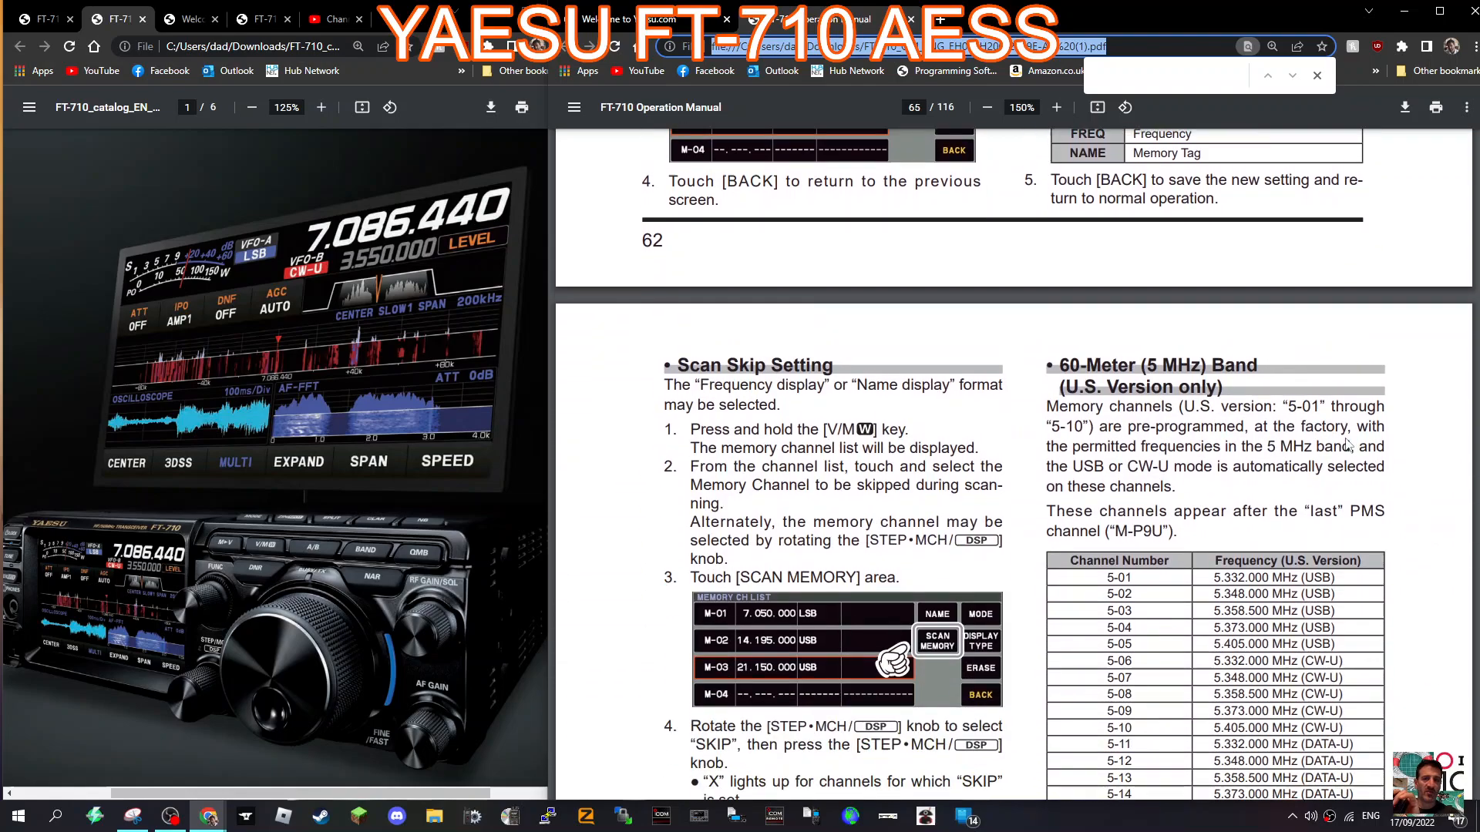
scroll("down", 3)
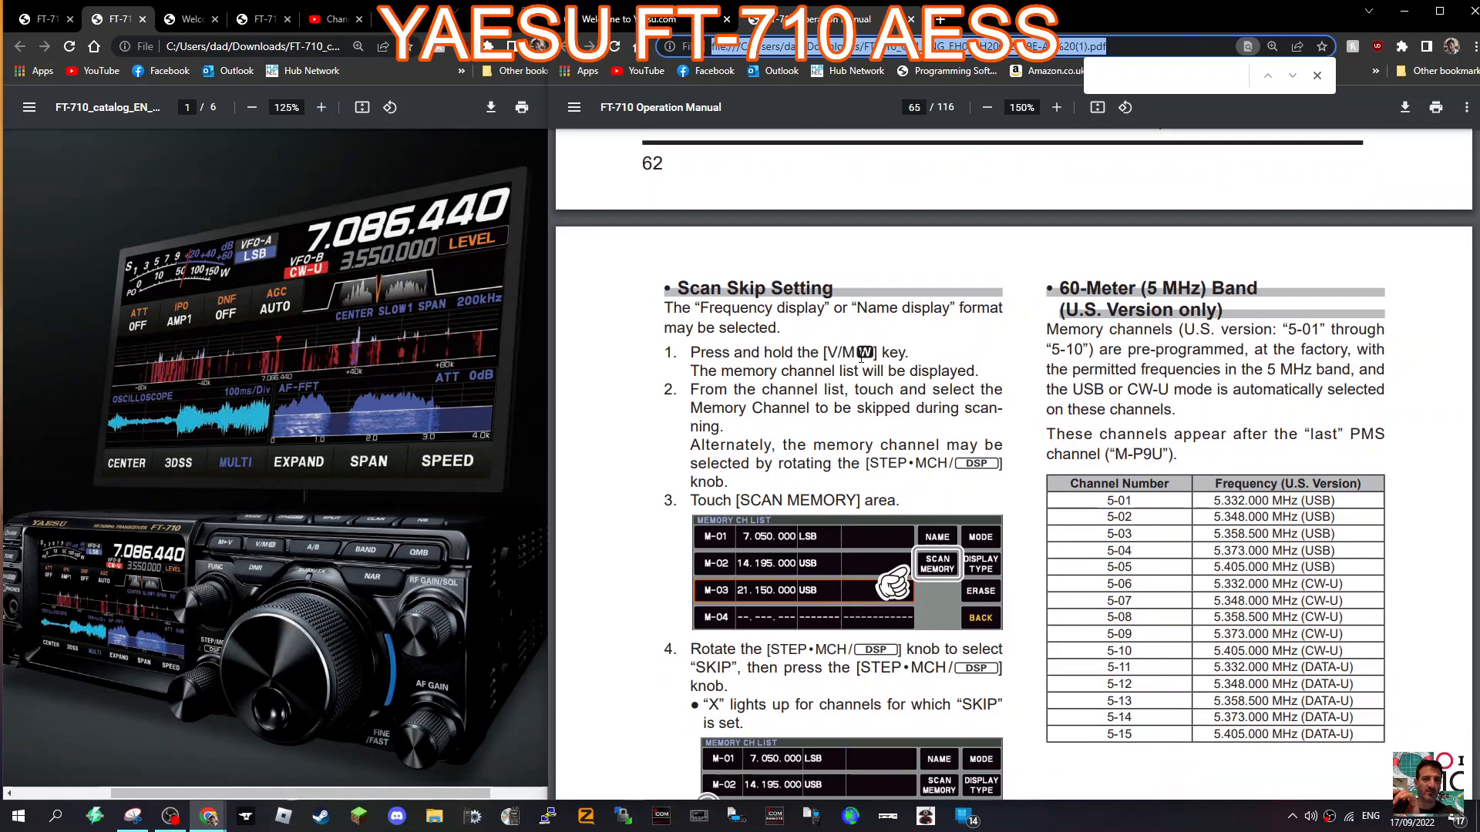
mouse_move(868, 579)
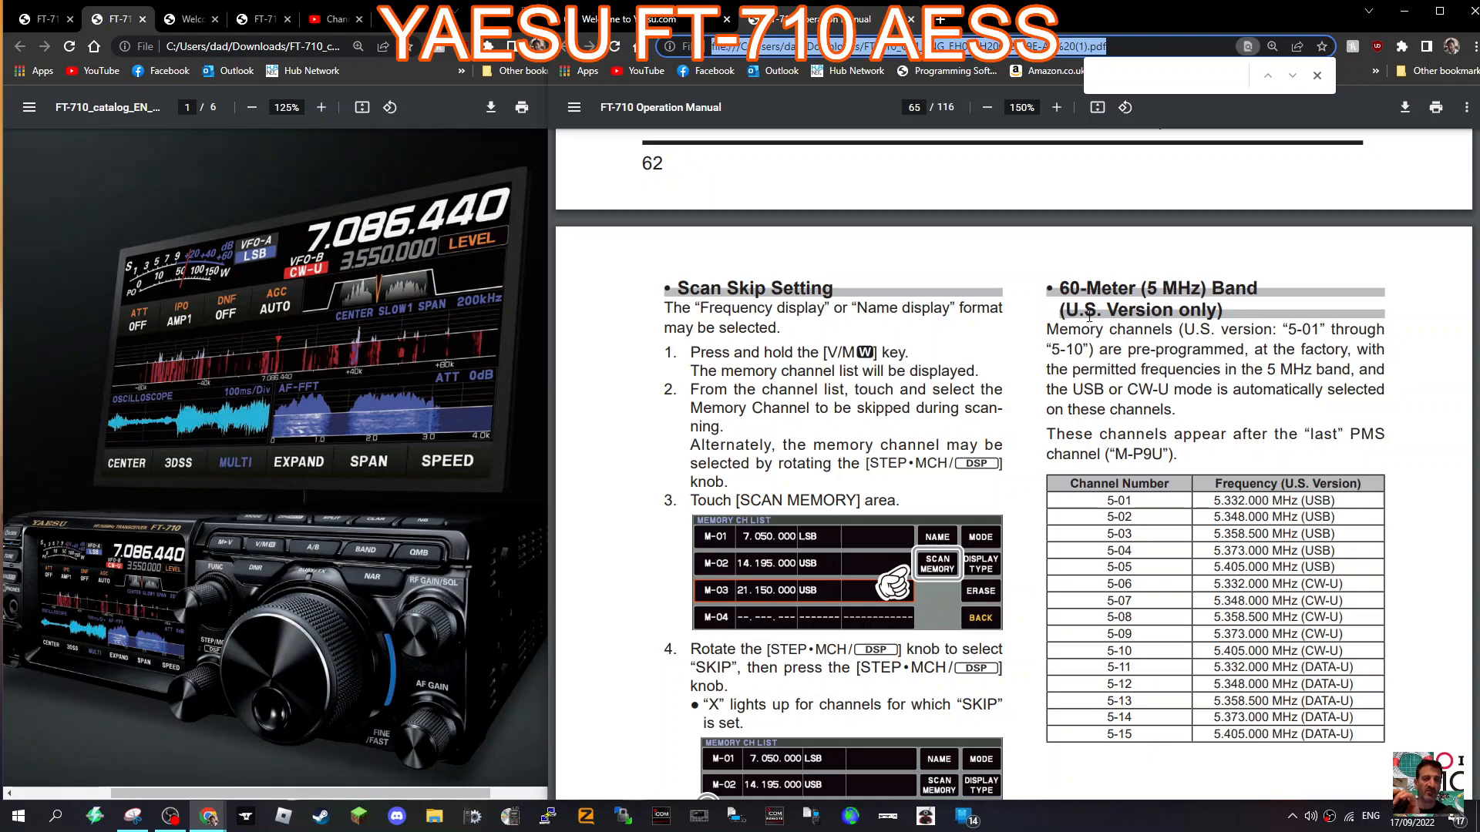
scroll("down", 3)
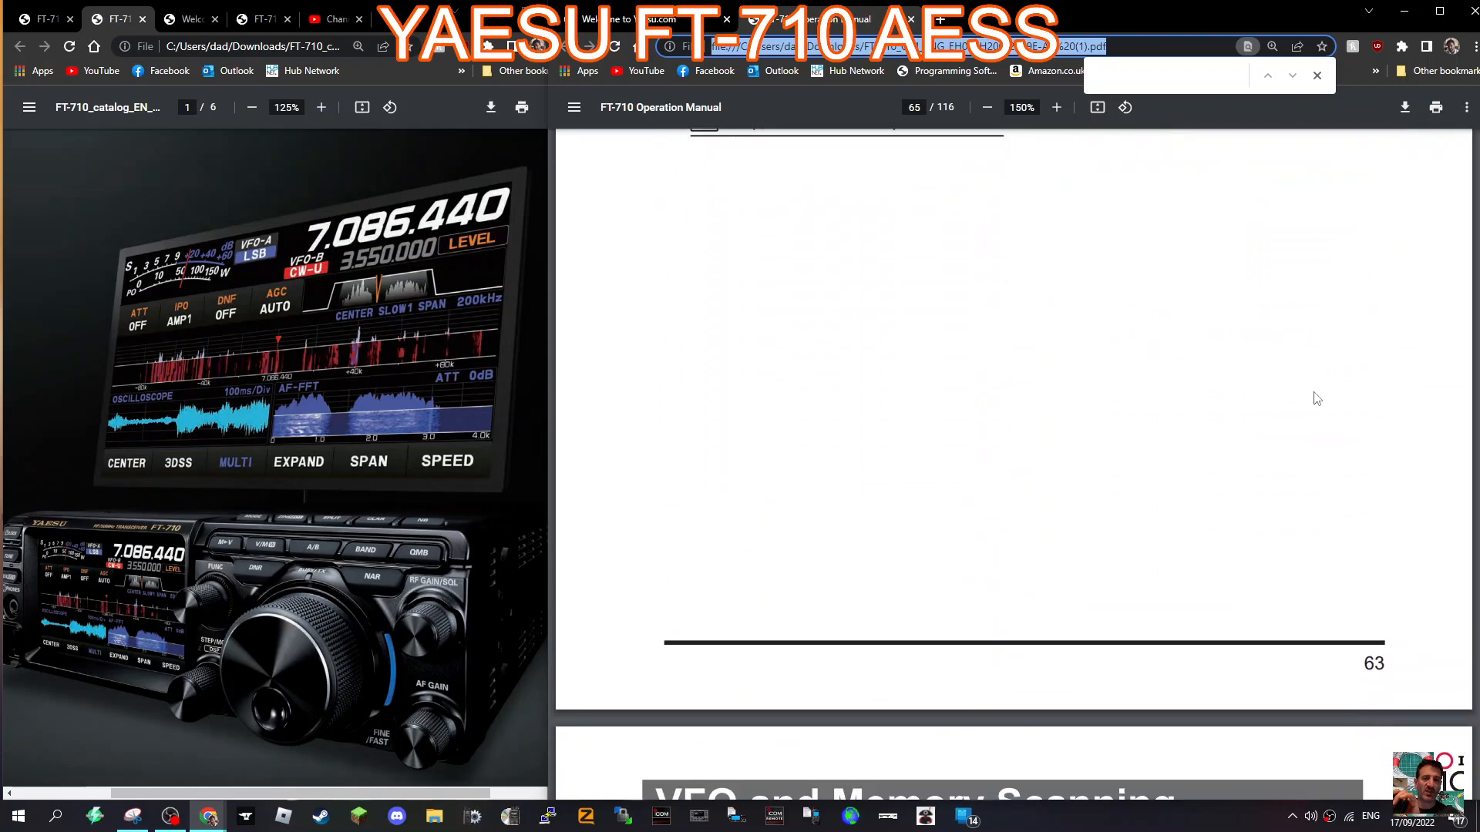
scroll("down", 3)
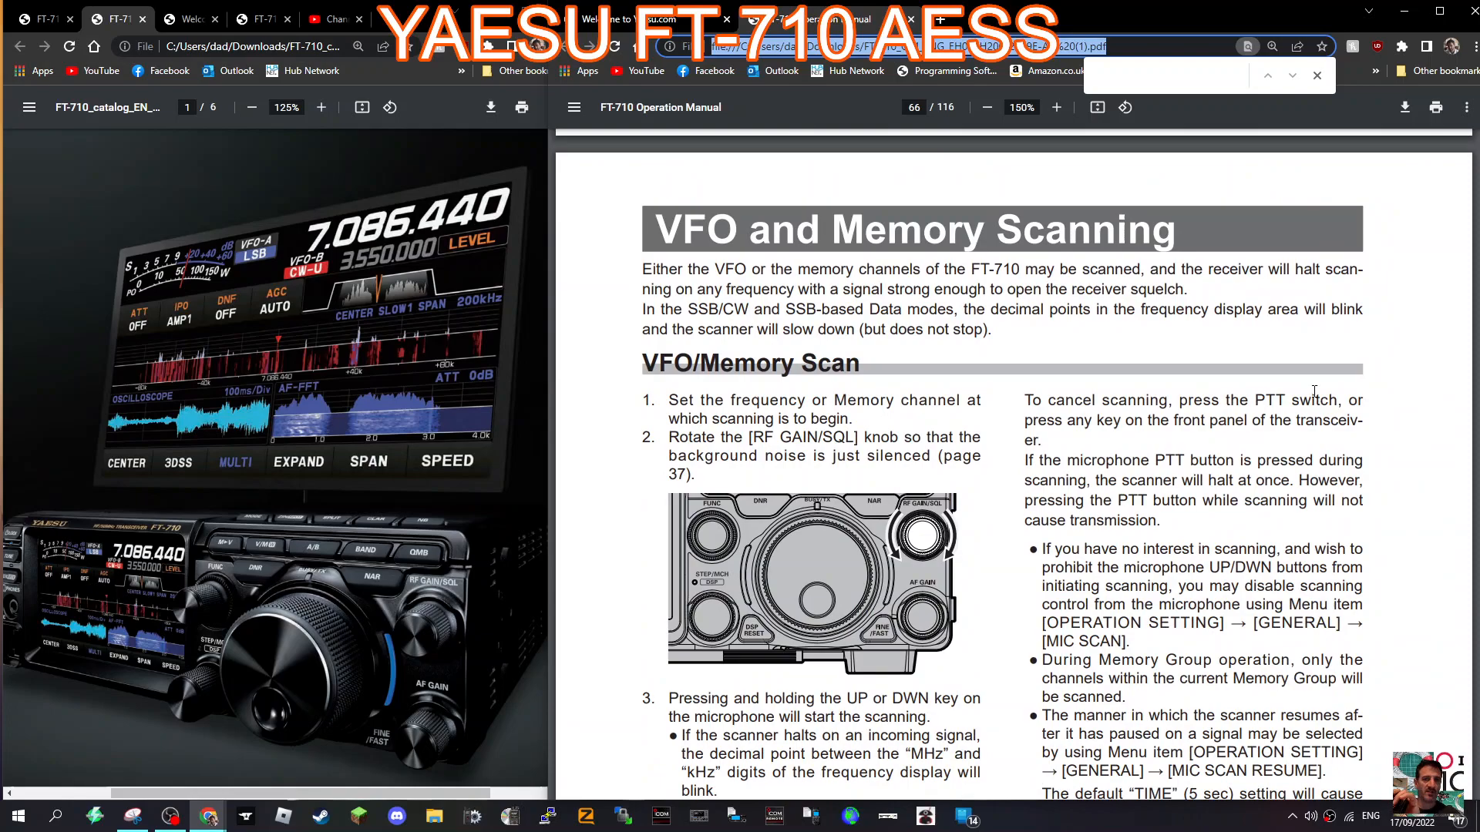
scroll("down", 3)
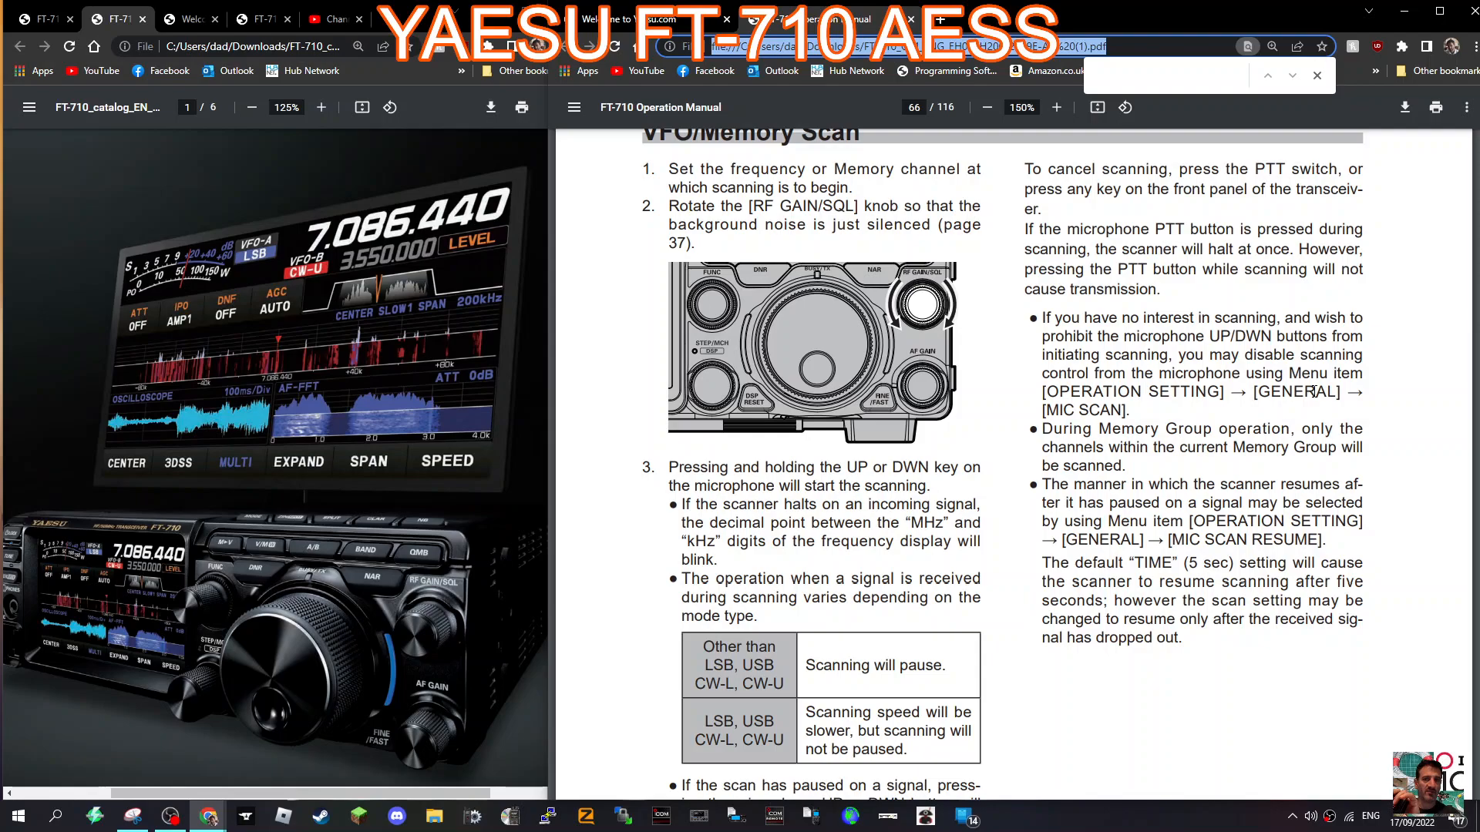
mouse_move(1037, 460)
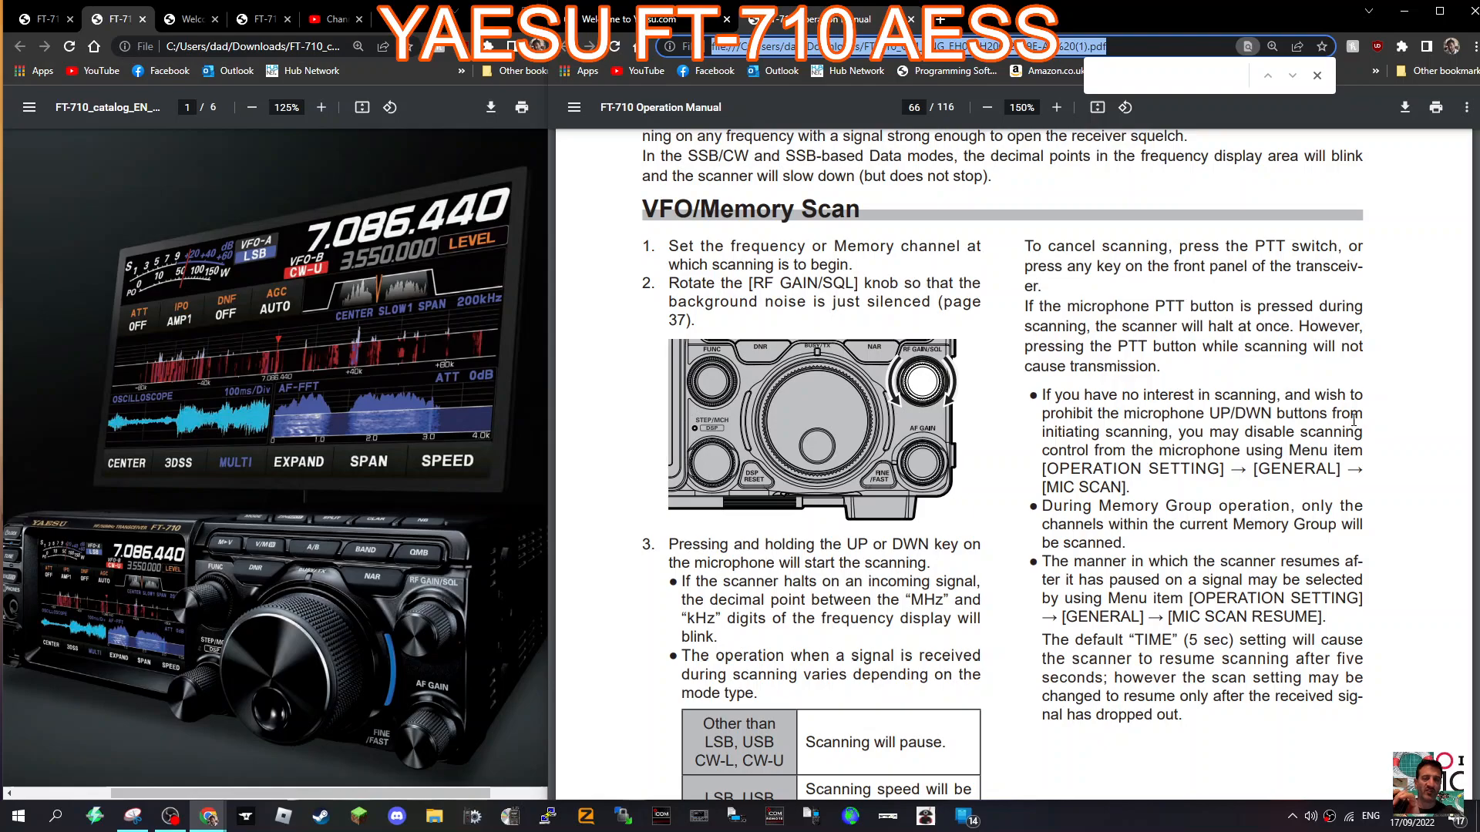
scroll("down", 3)
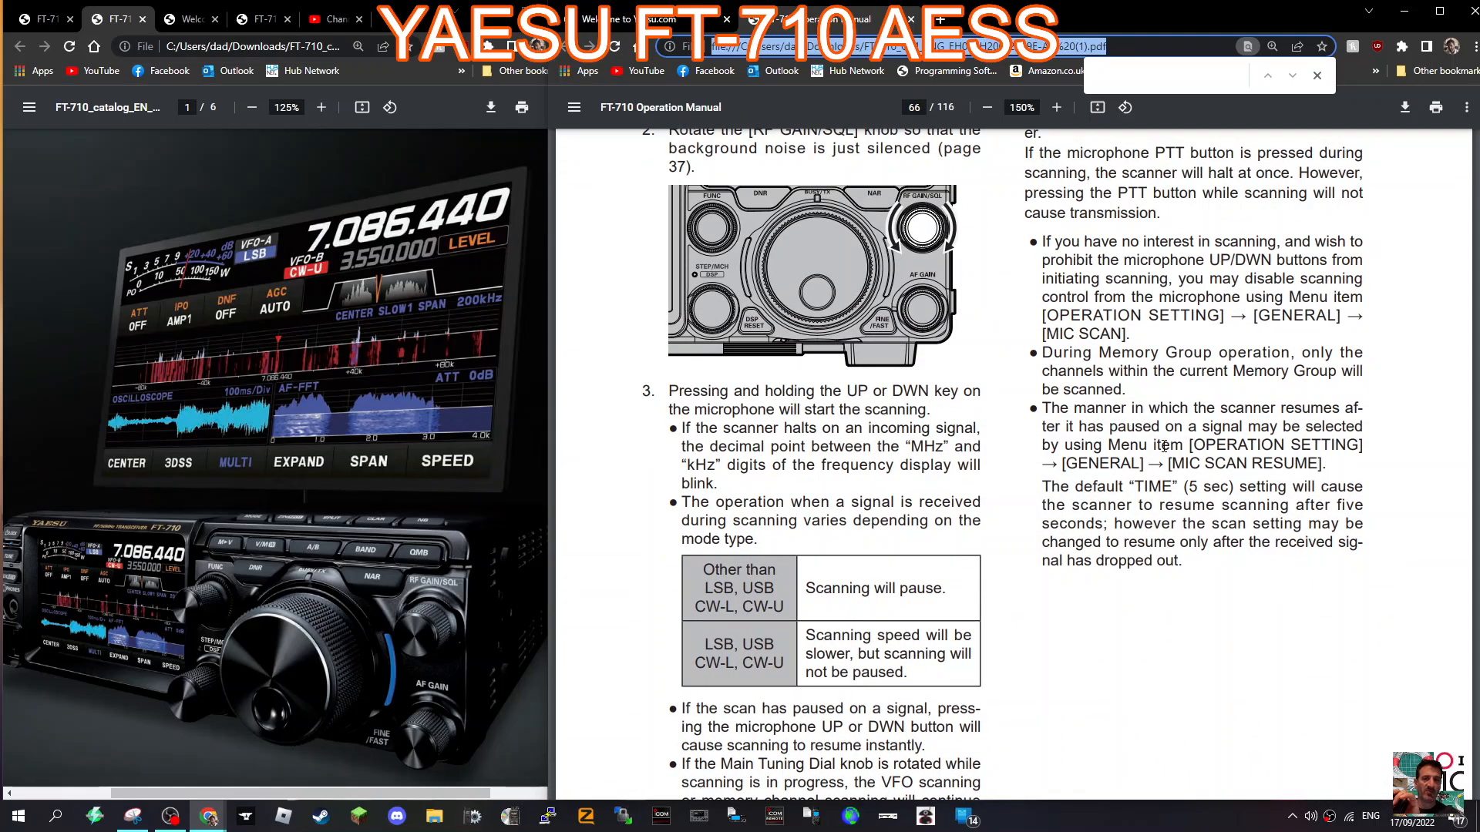
scroll("down", 3)
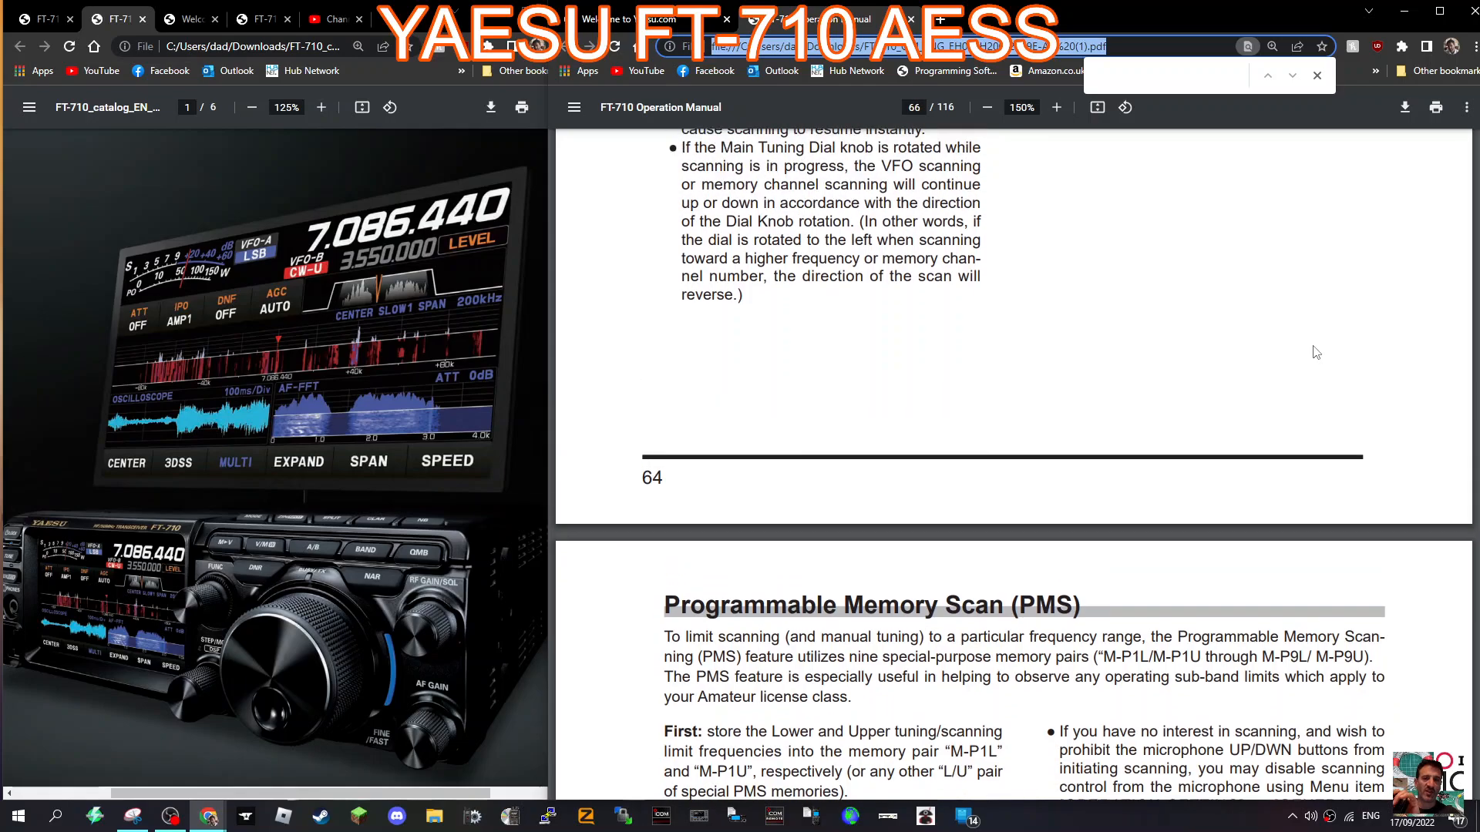
scroll("down", 3)
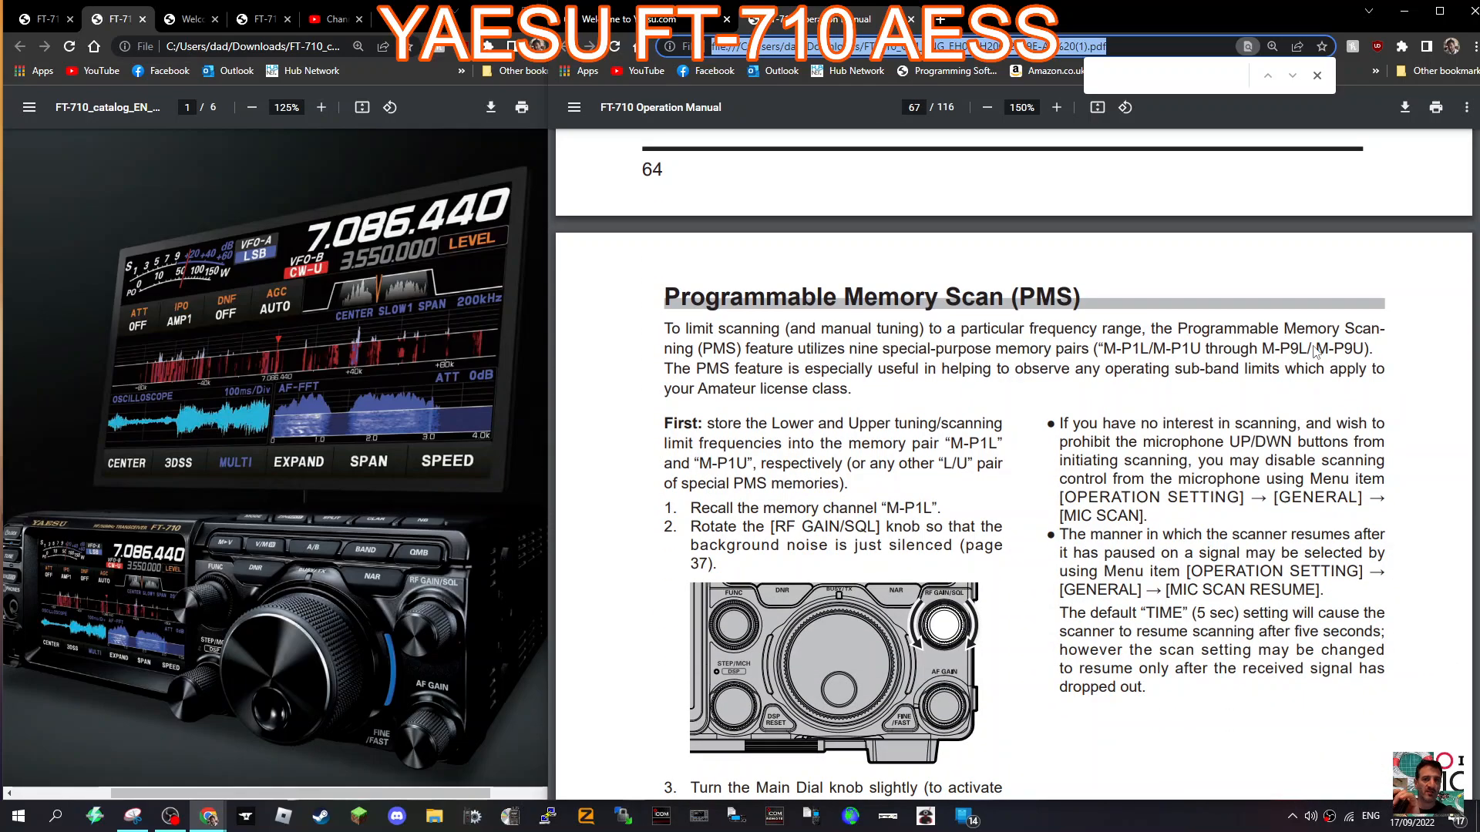
scroll("down", 3)
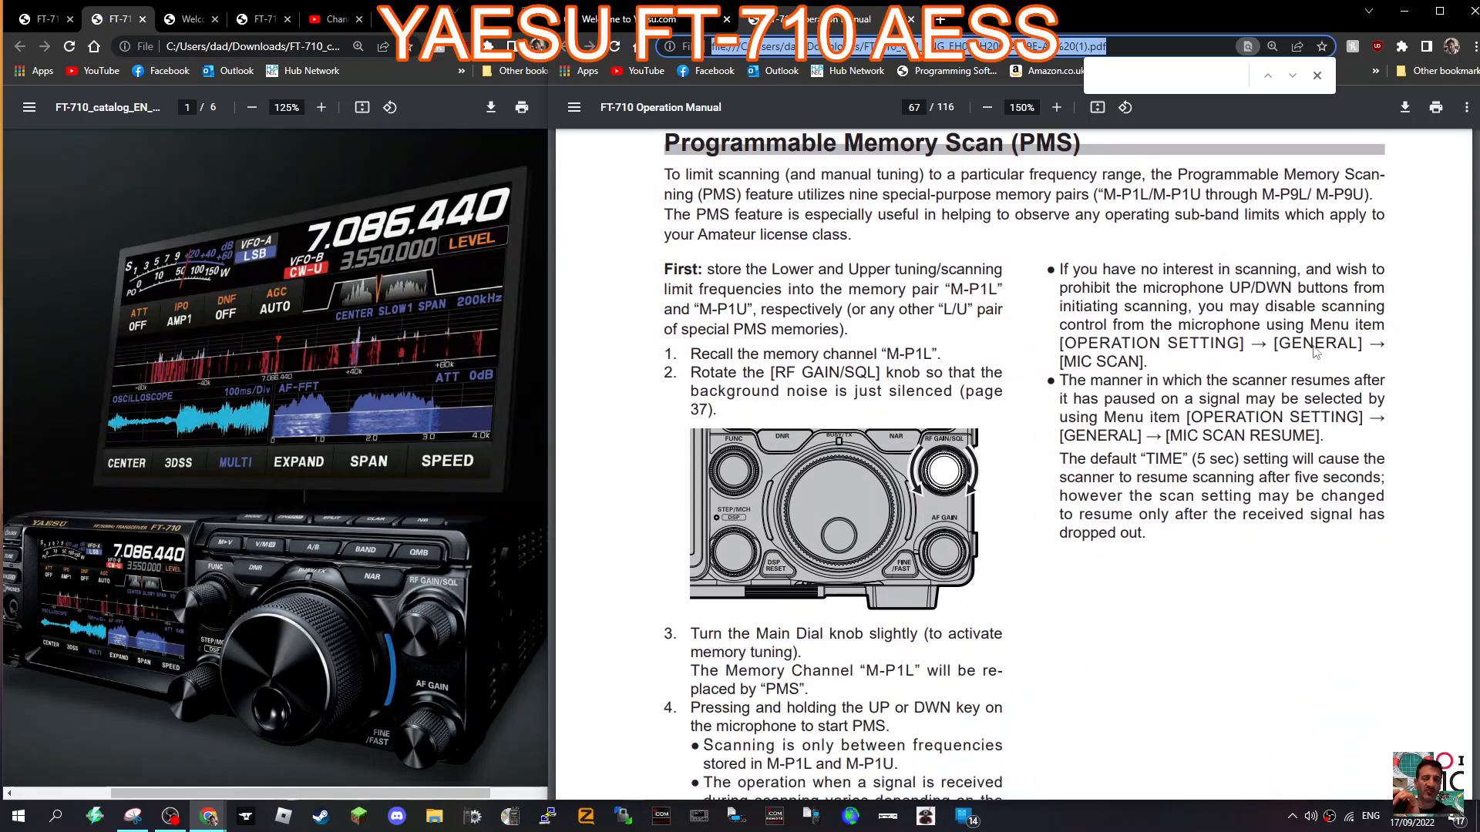
scroll("down", 3)
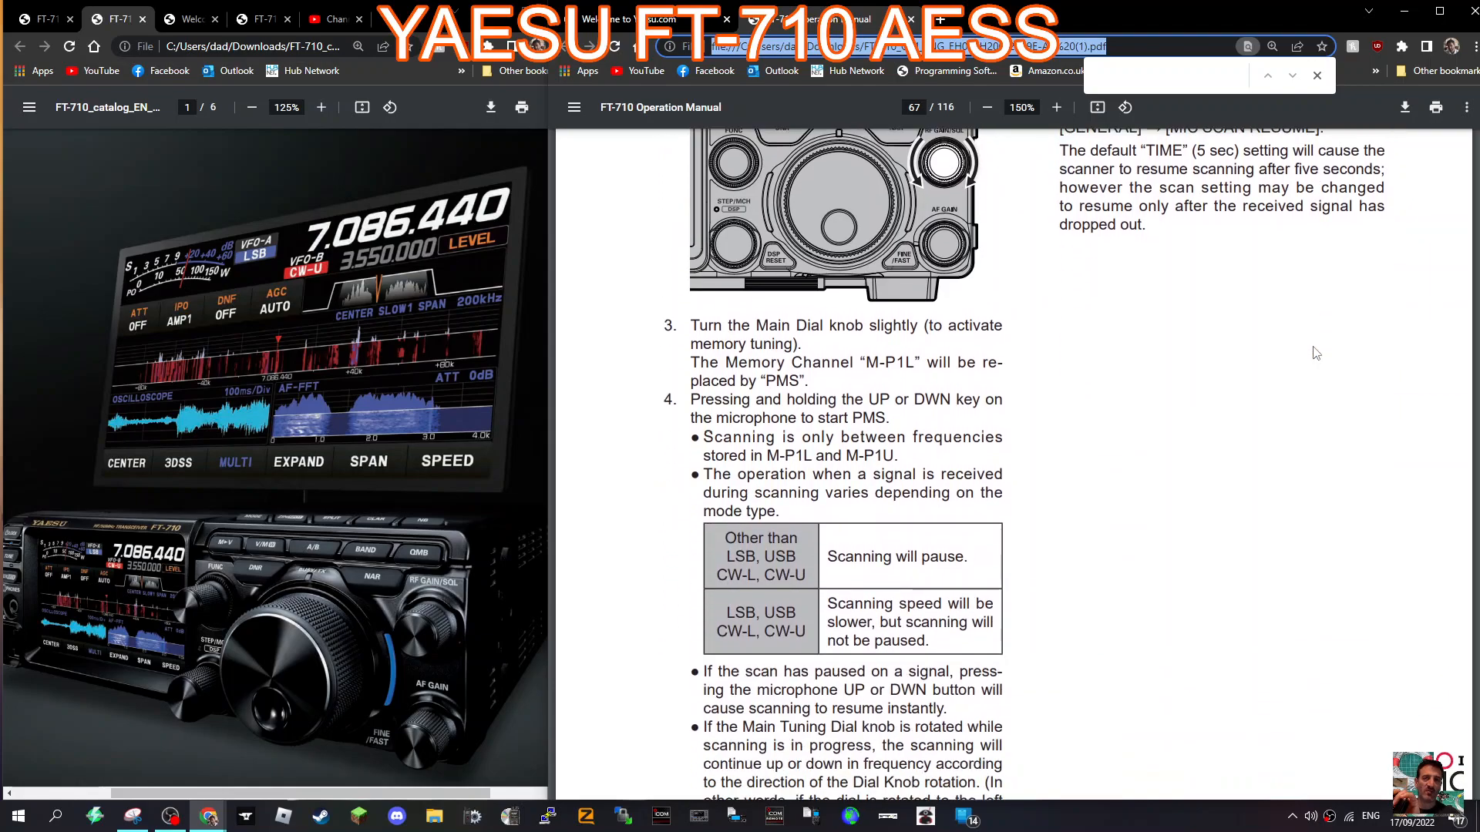
scroll("down", 3)
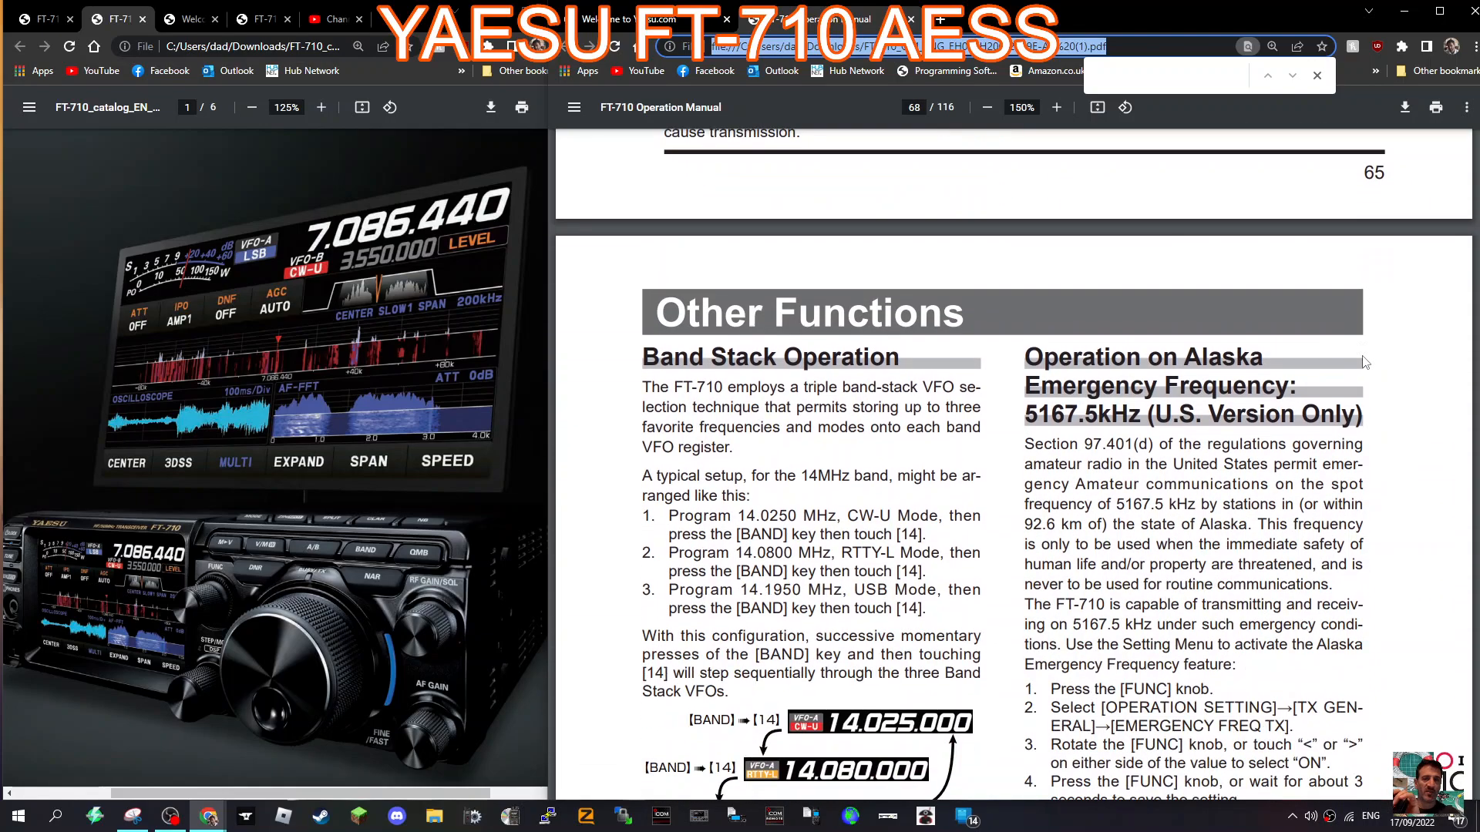
scroll("down", 3)
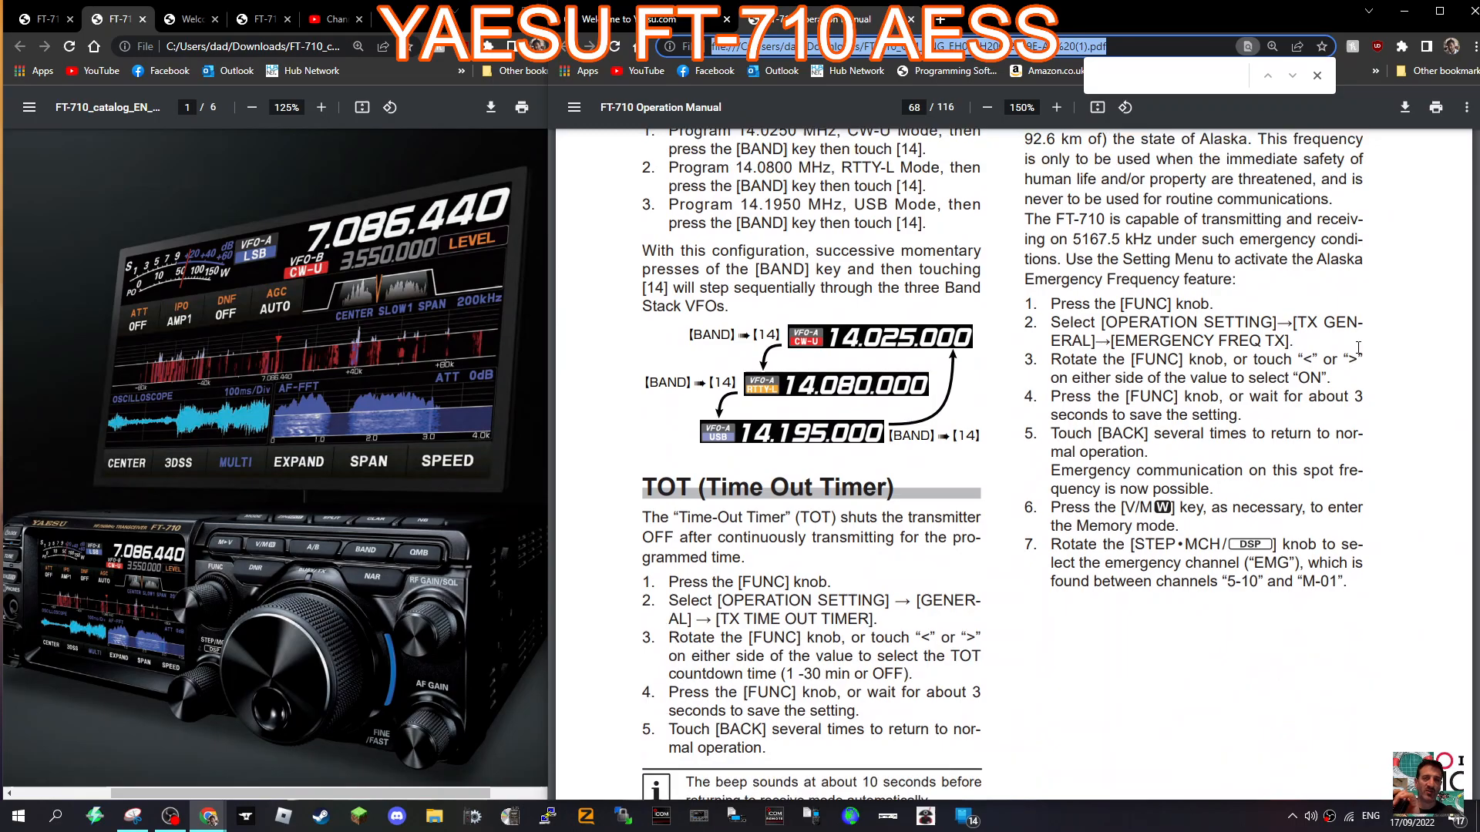
scroll("down", 3)
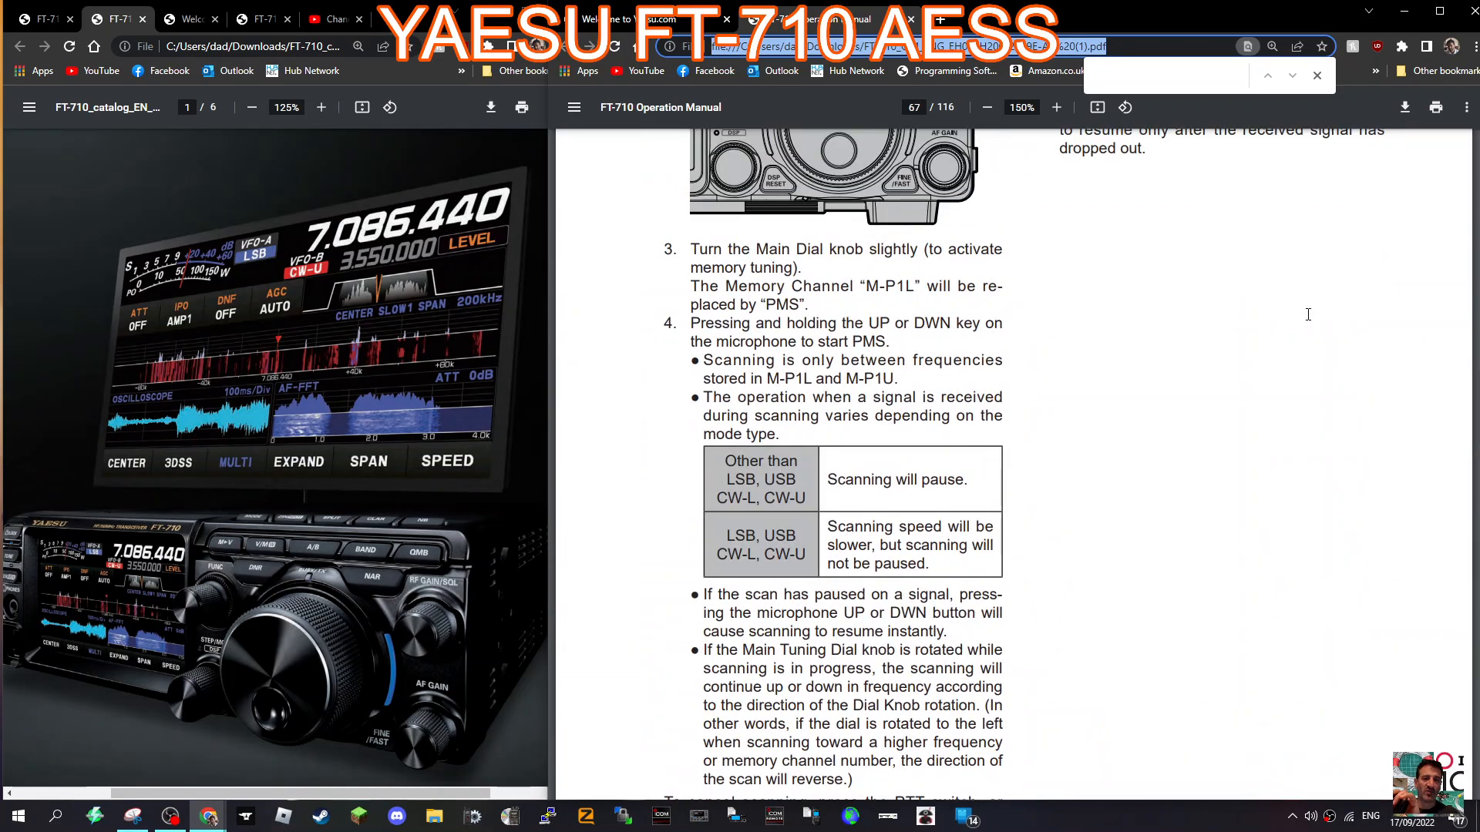
scroll("down", 3)
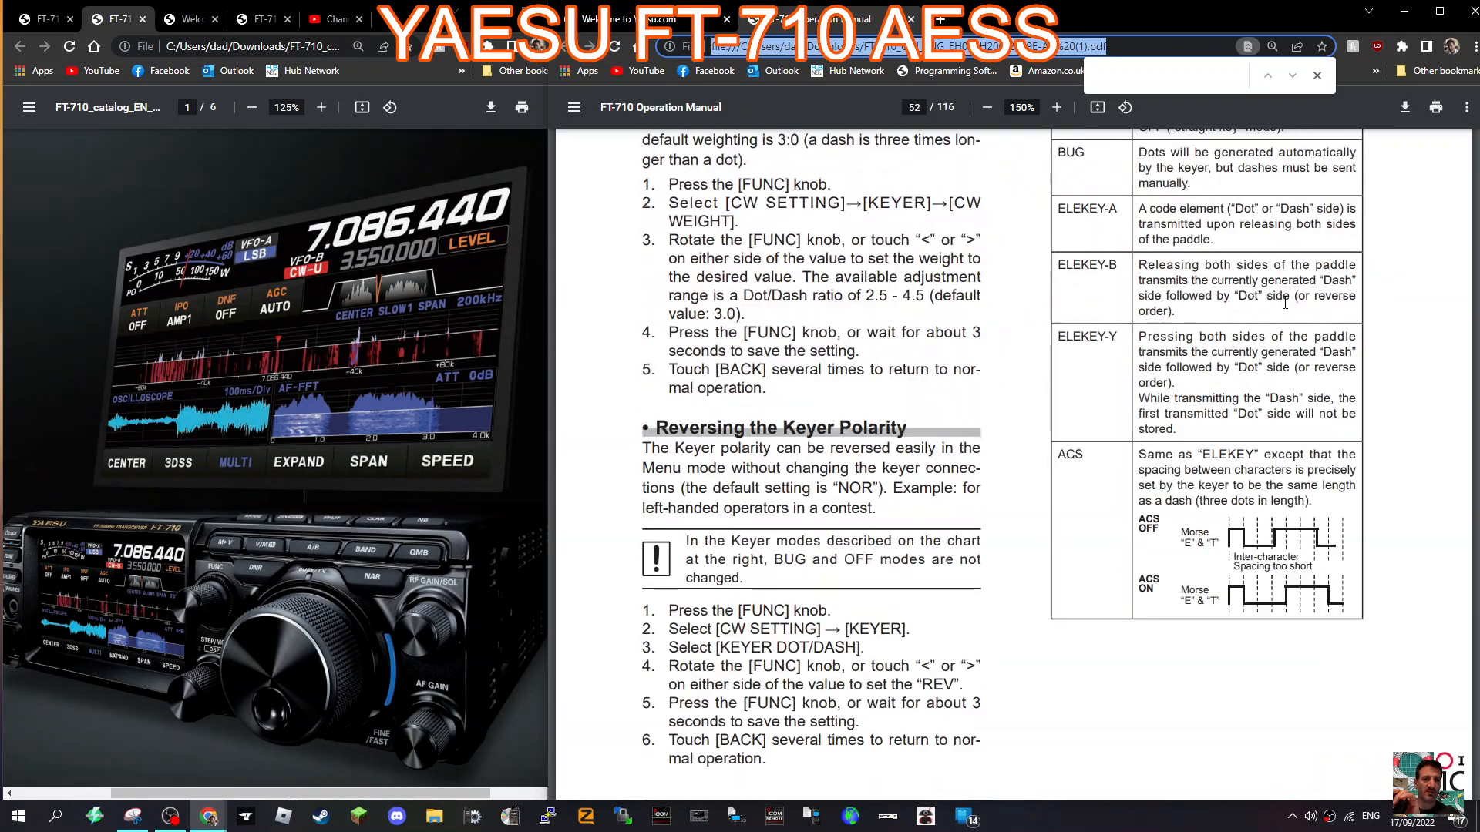
scroll("down", 3)
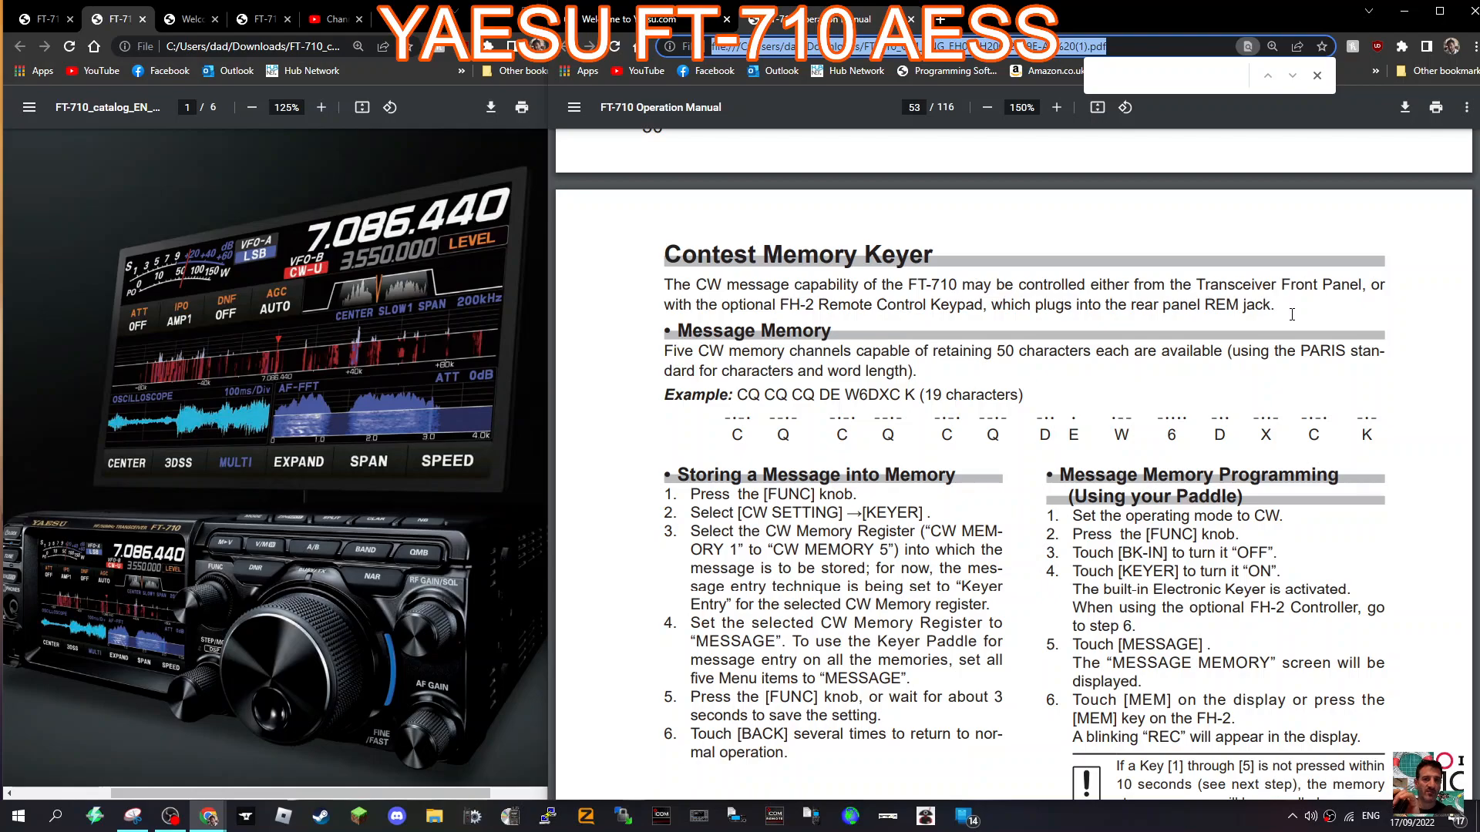
mouse_move(147, 191)
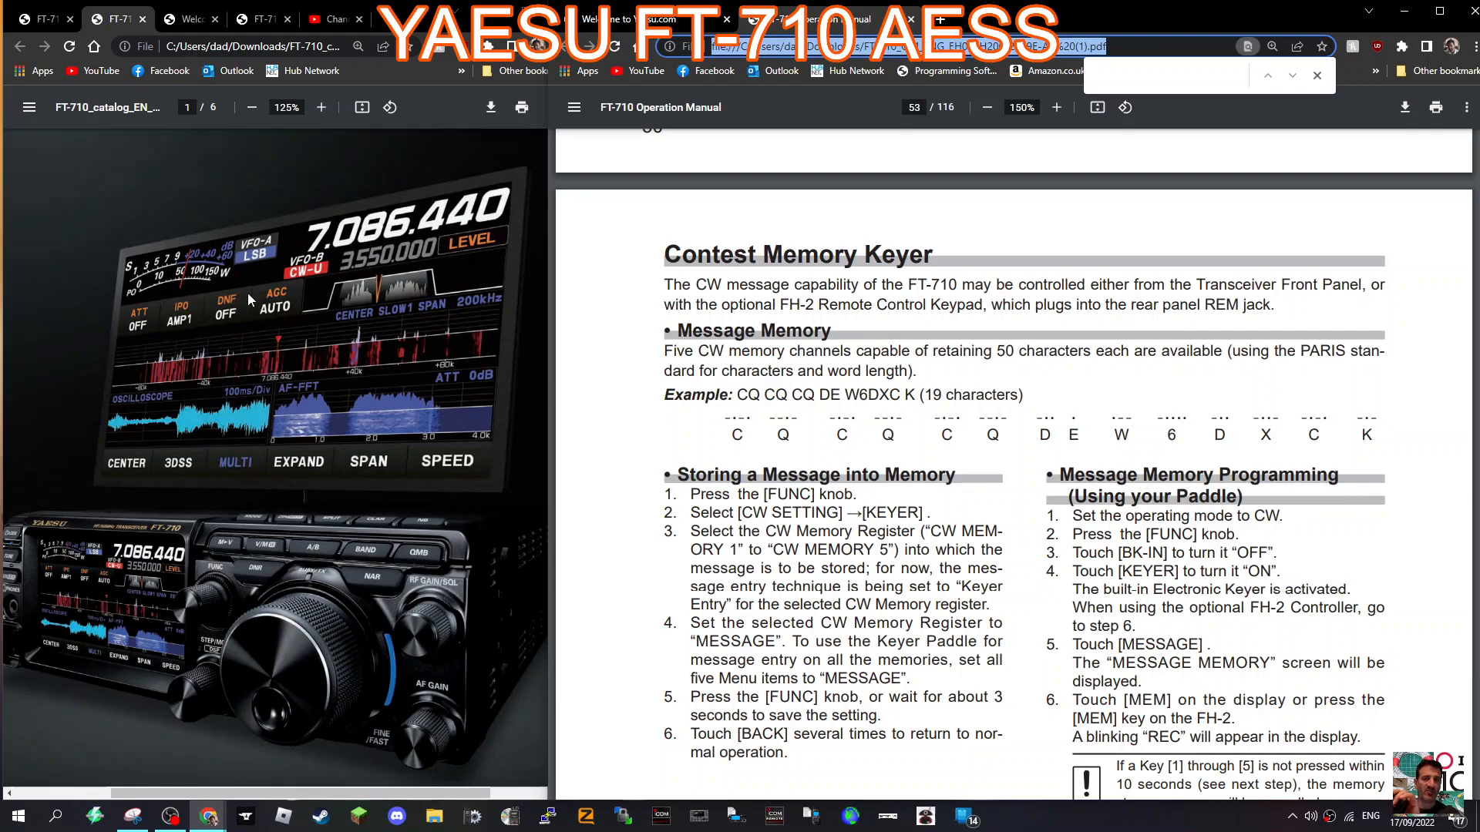
mouse_move(293, 246)
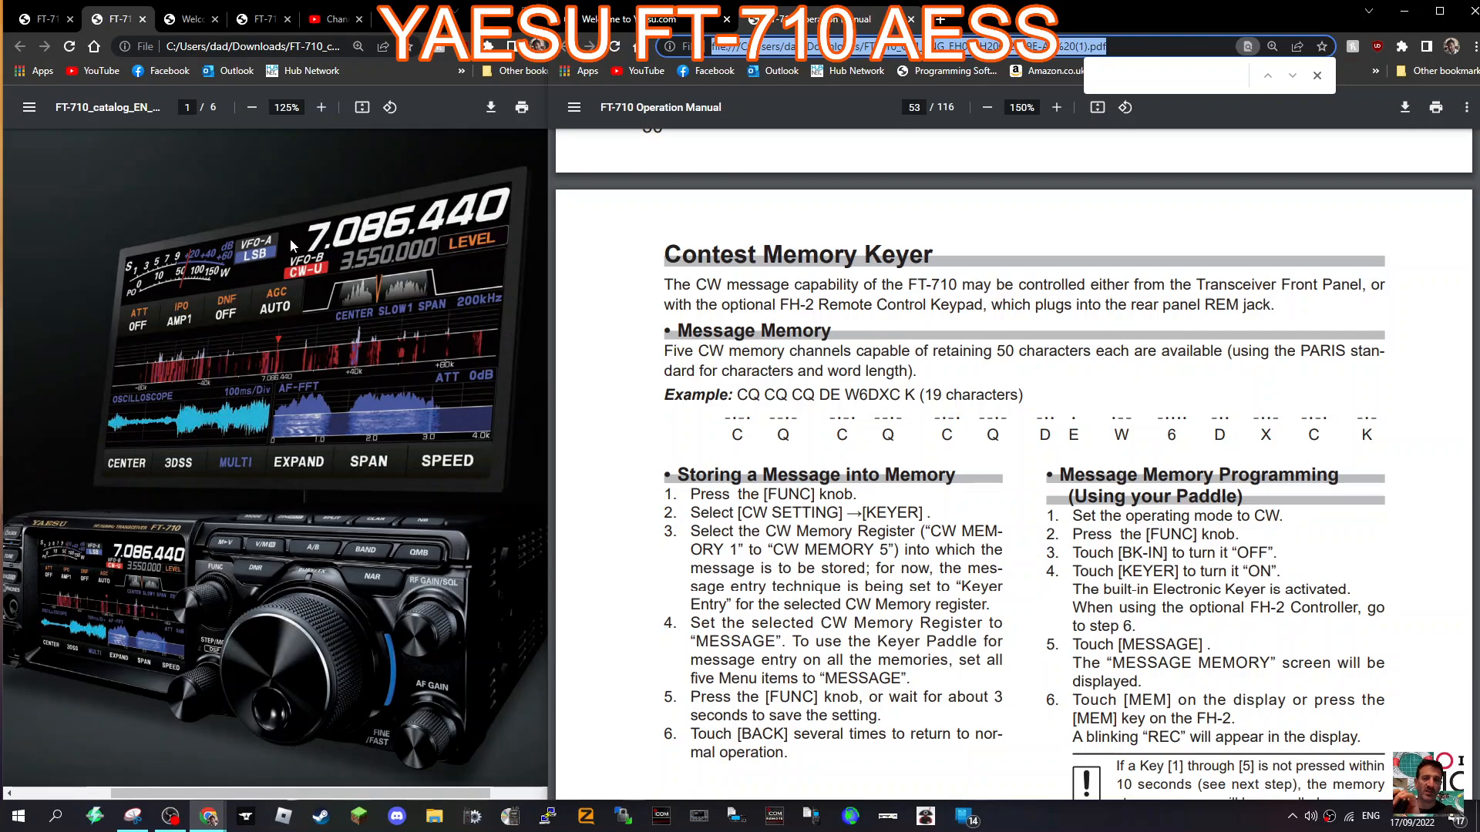